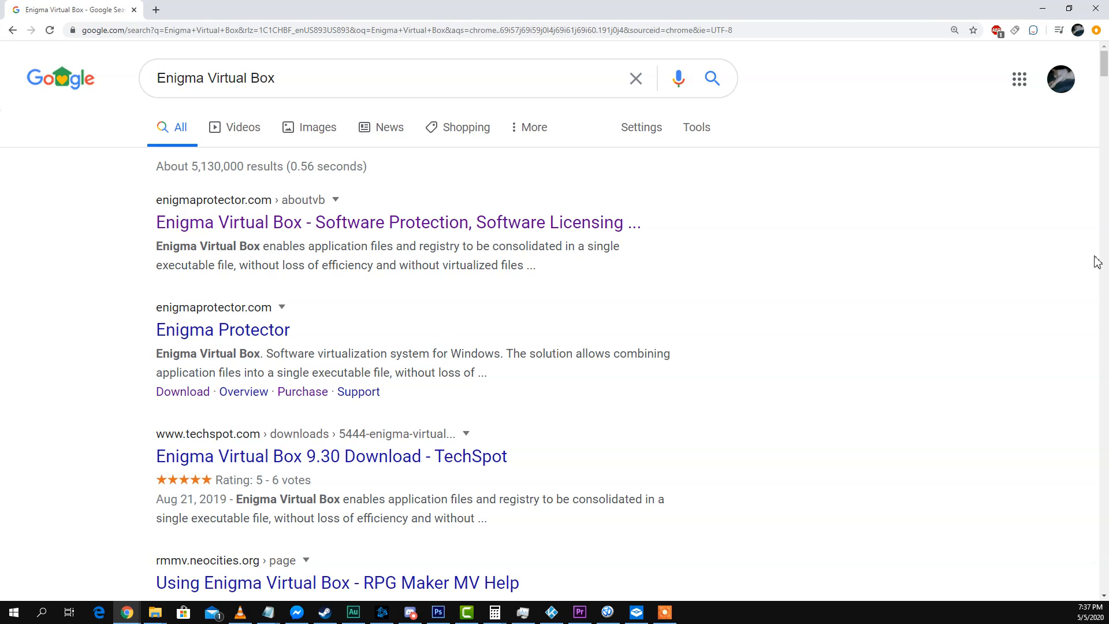
mouse_move(718, 7)
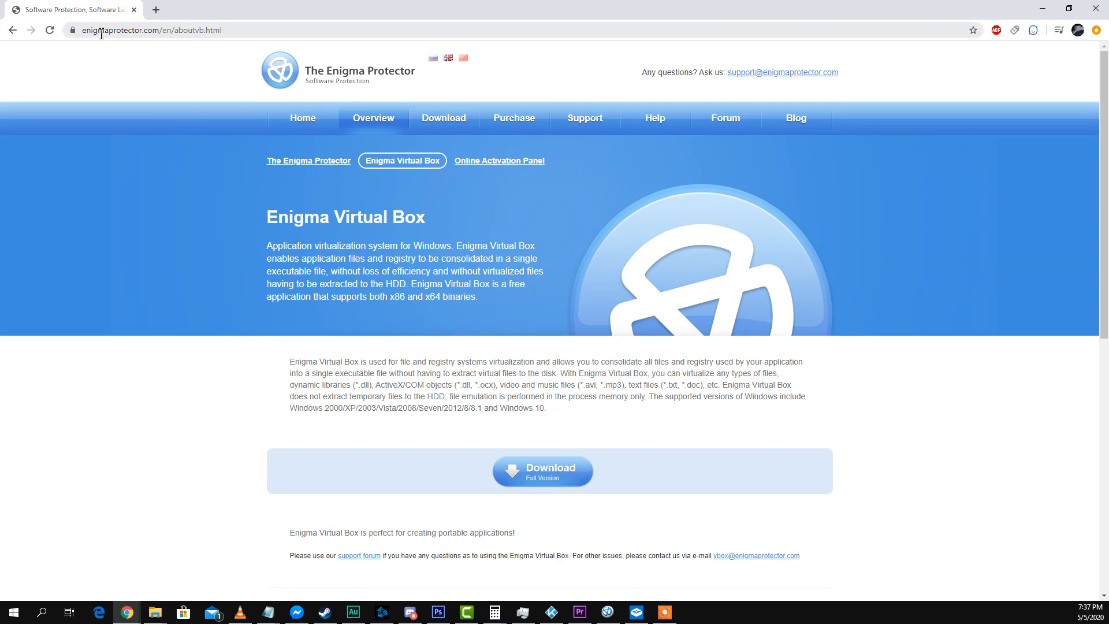
mouse_move(446, 228)
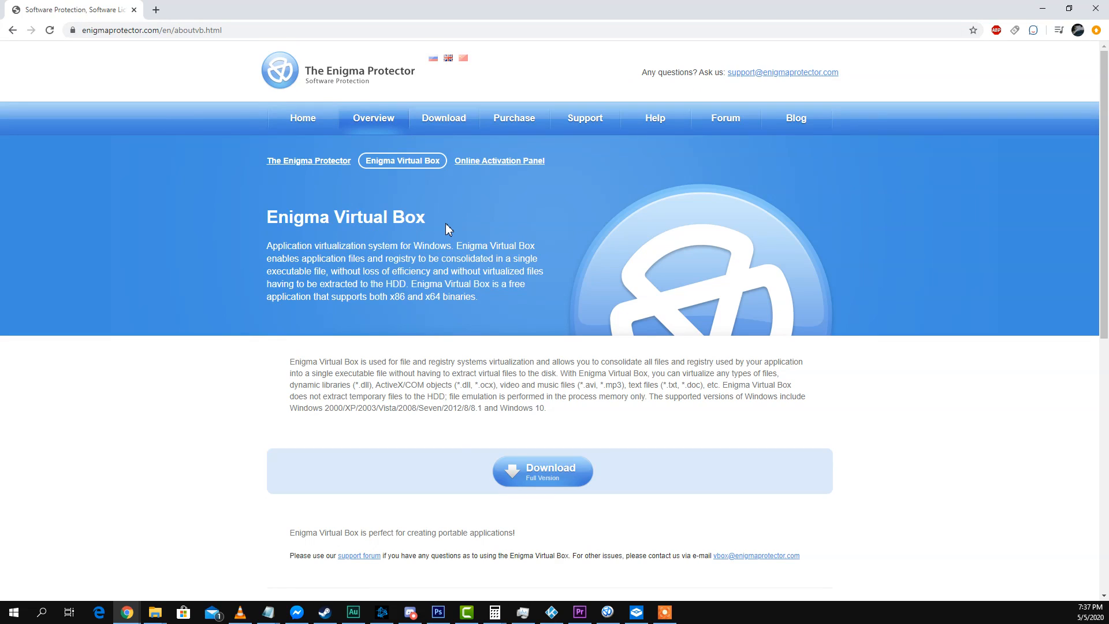
mouse_move(69, 45)
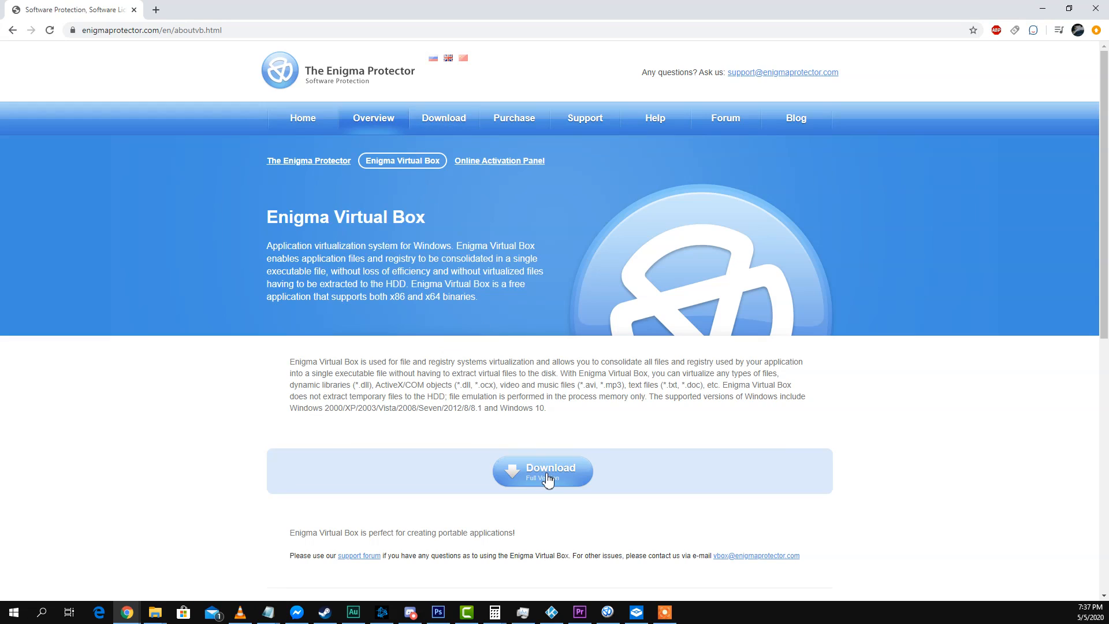
- Download the Enigma Virtual Box installer and install it with default settings
left_click(542, 472)
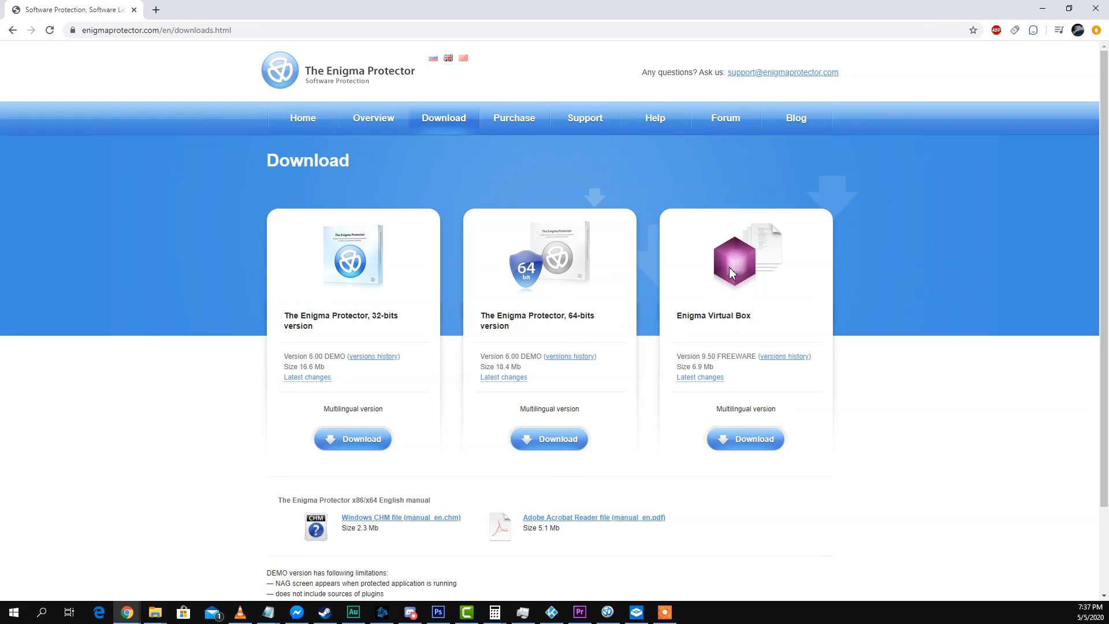
mouse_move(712, 329)
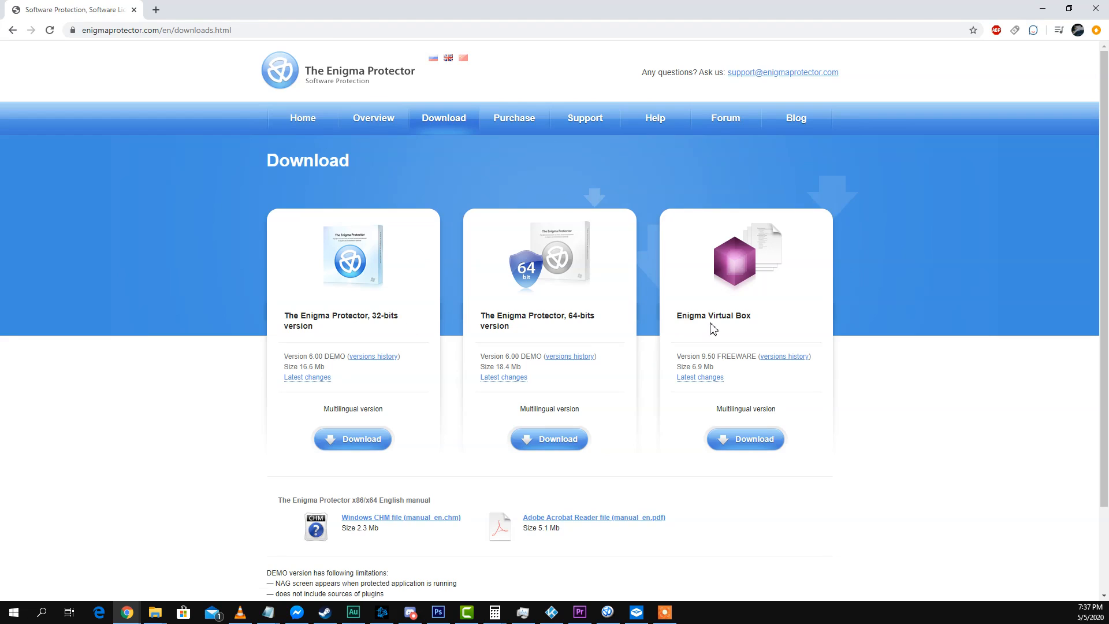
left_click(744, 438)
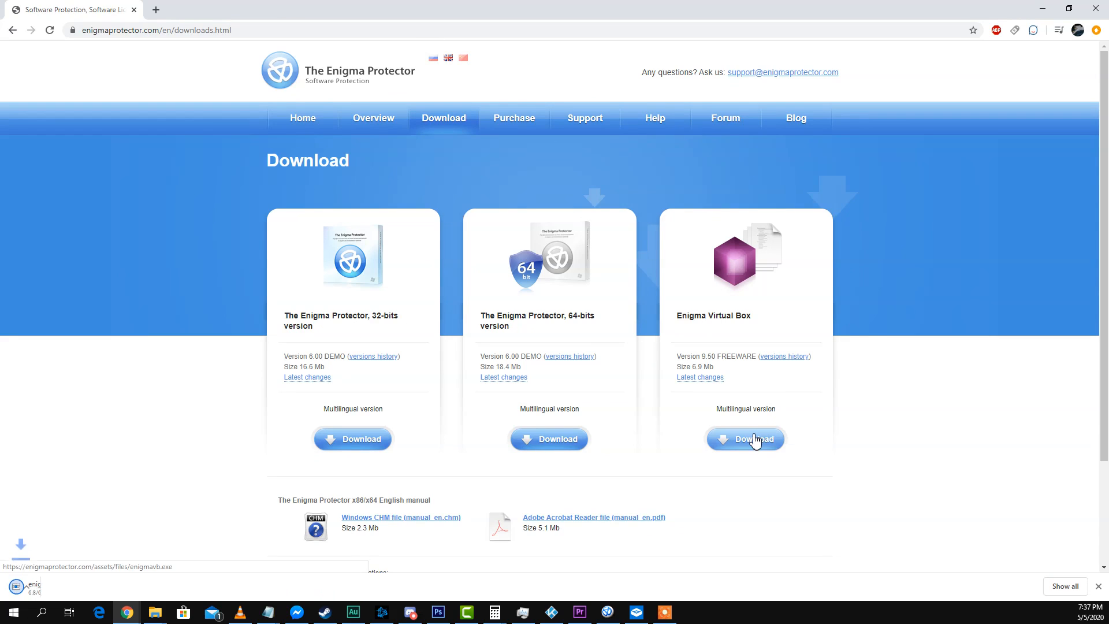
left_click(745, 438)
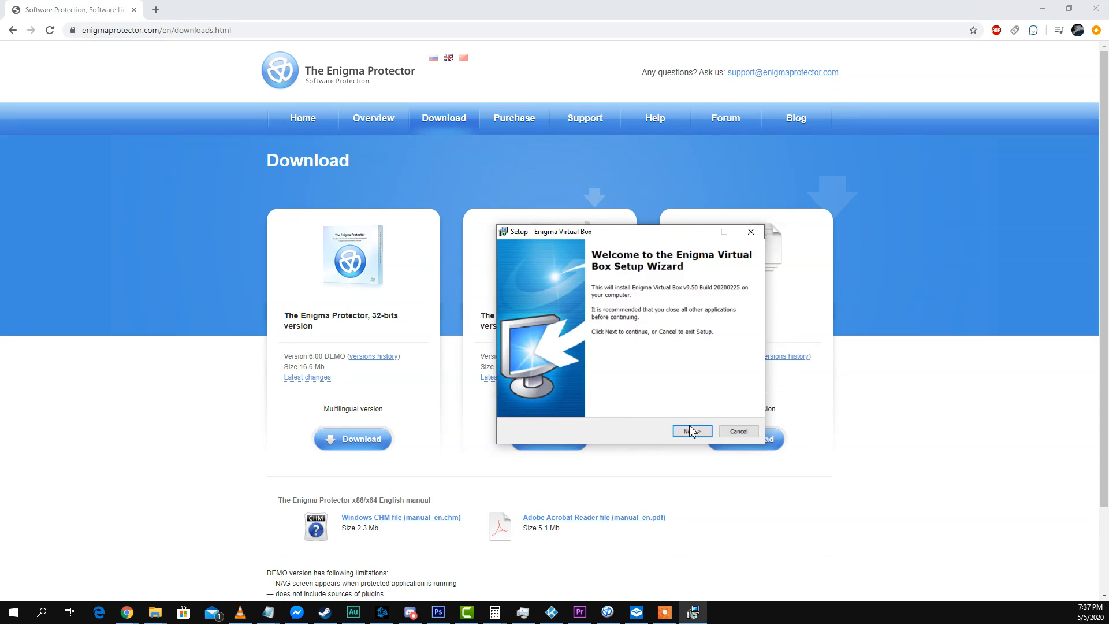
left_click(690, 431)
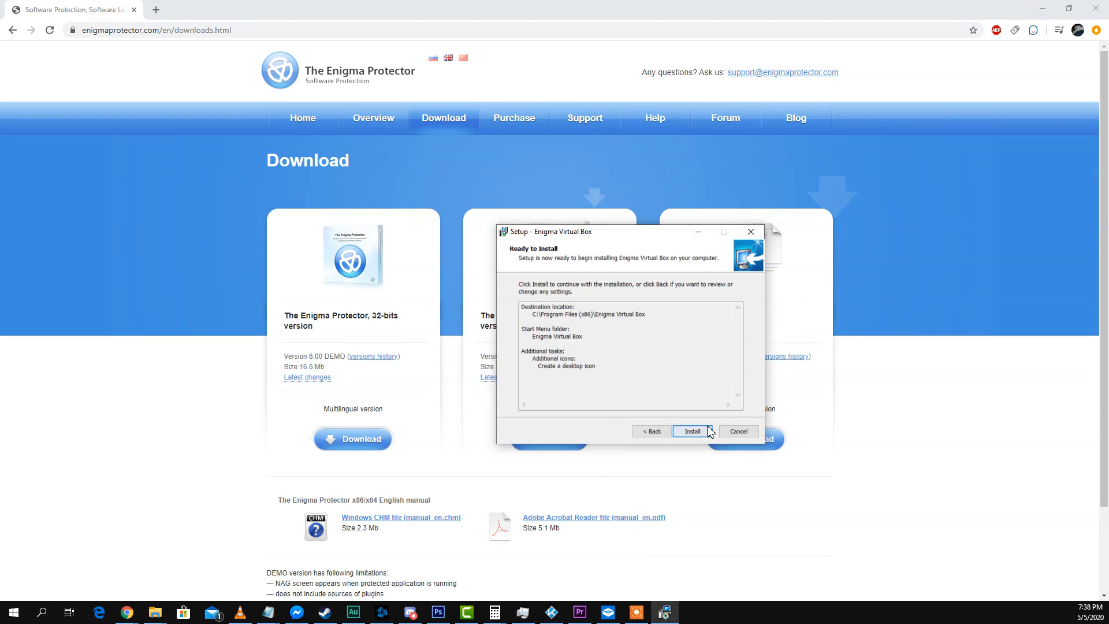
left_click(690, 431)
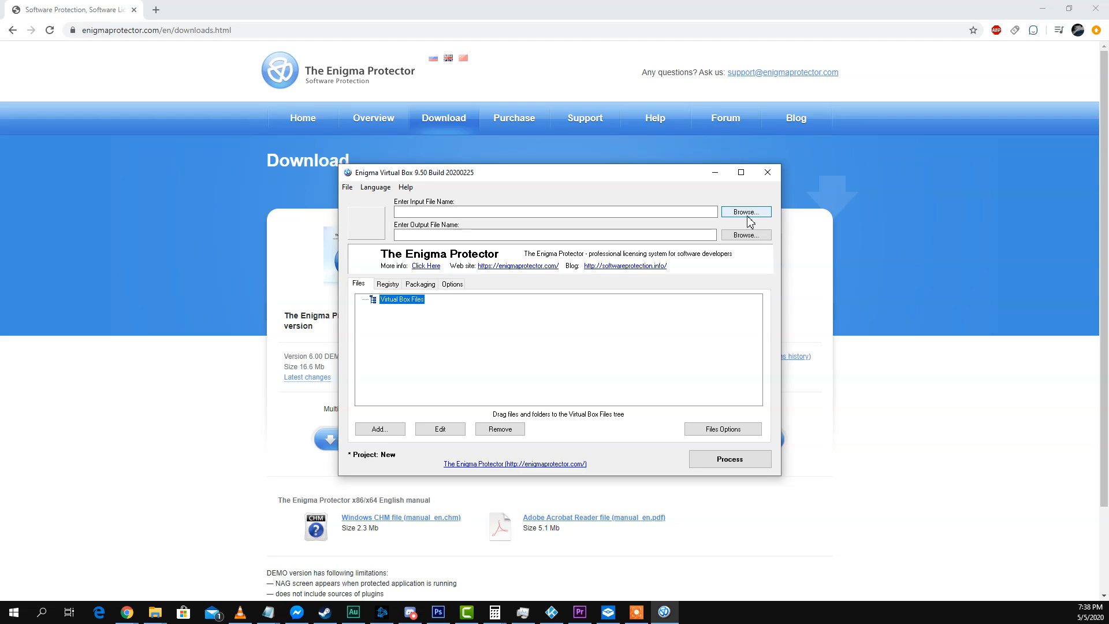
- Set C:\Program Files (x86)\WinDirStat\windirstat.exe as the input file
left_click(744, 211)
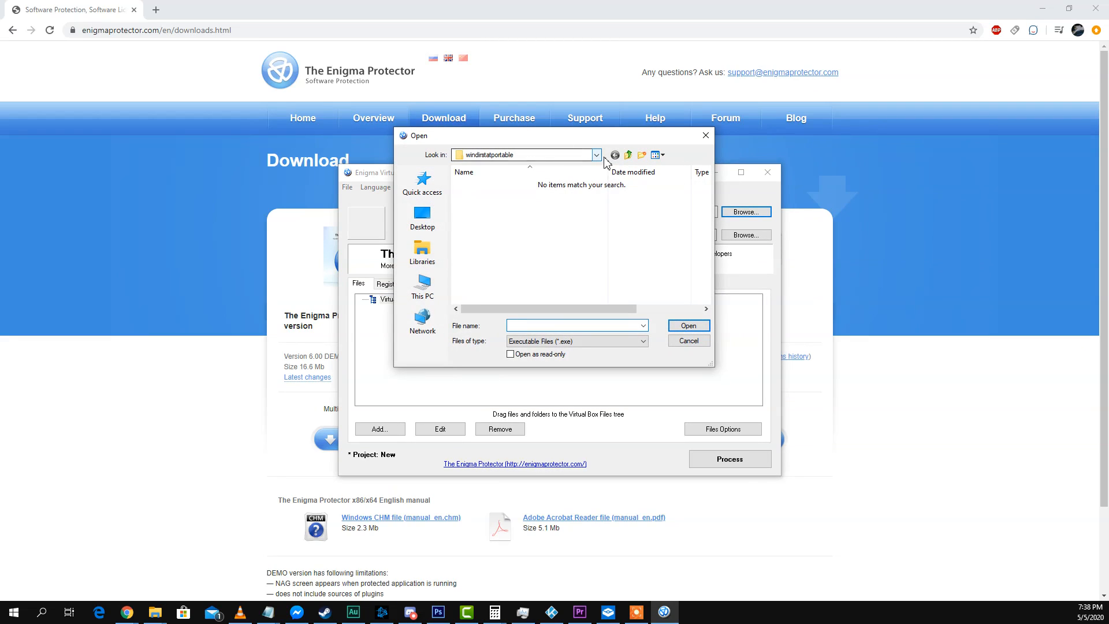
left_click(595, 154)
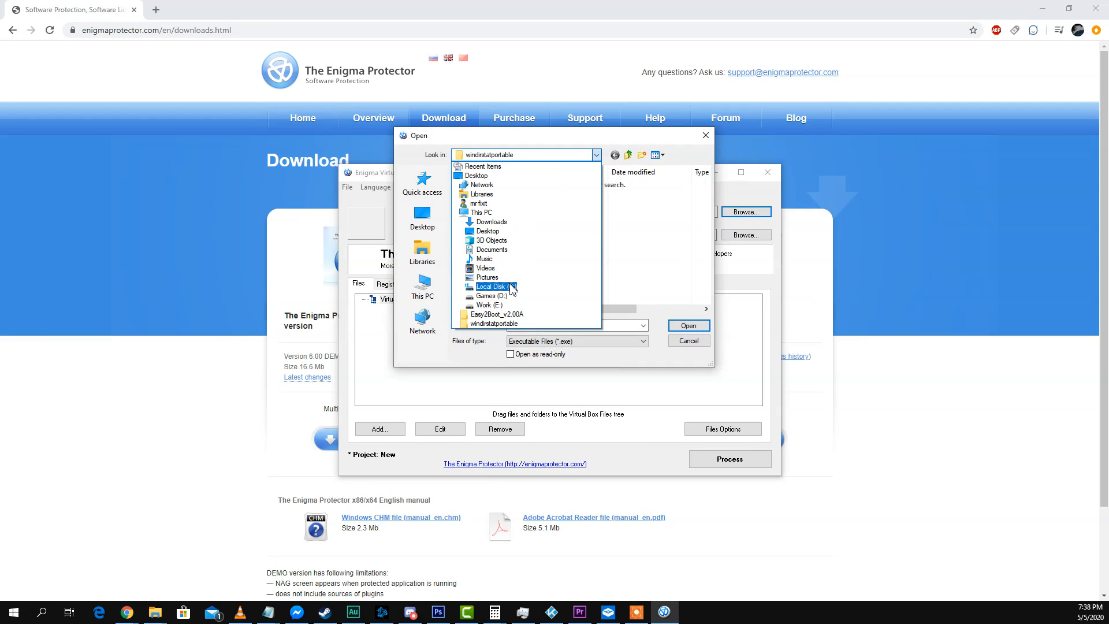
left_click(490, 286)
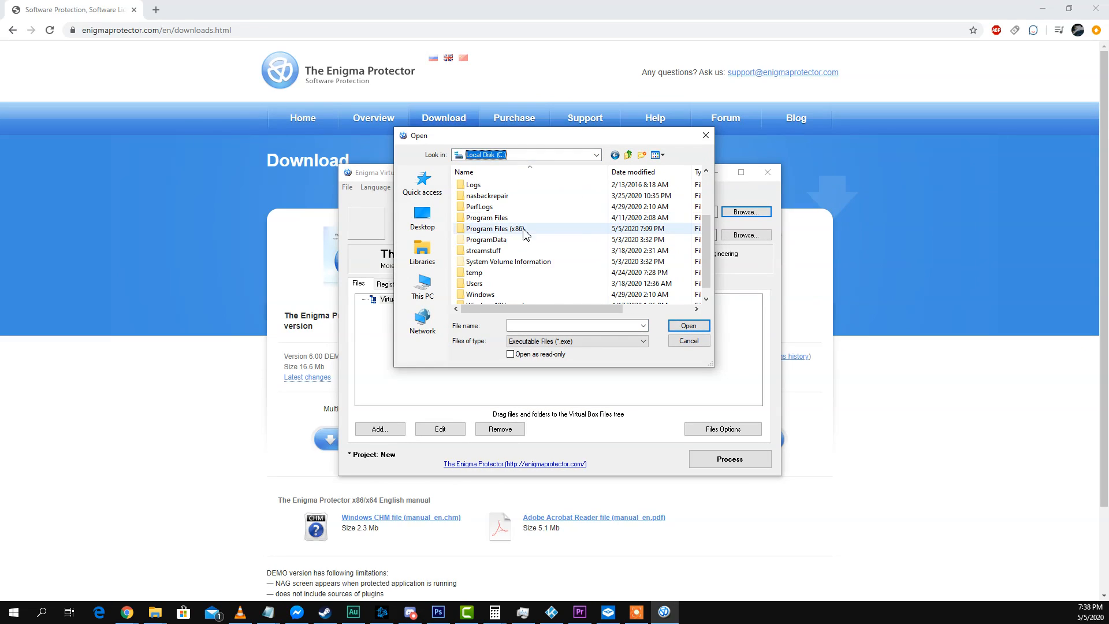
double_click(493, 228)
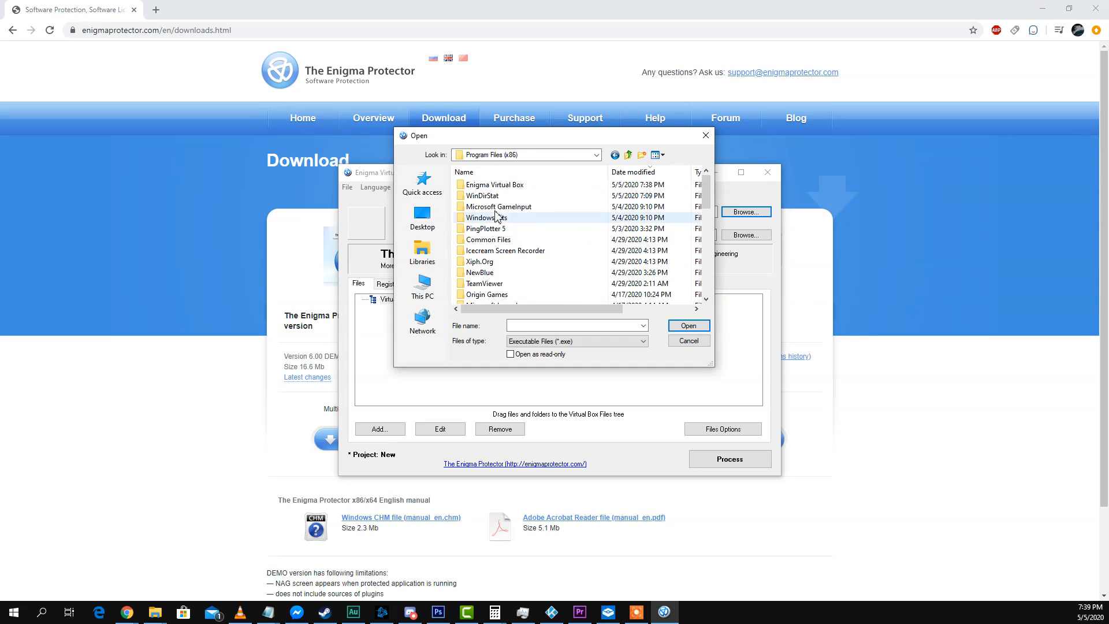
left_click(483, 195)
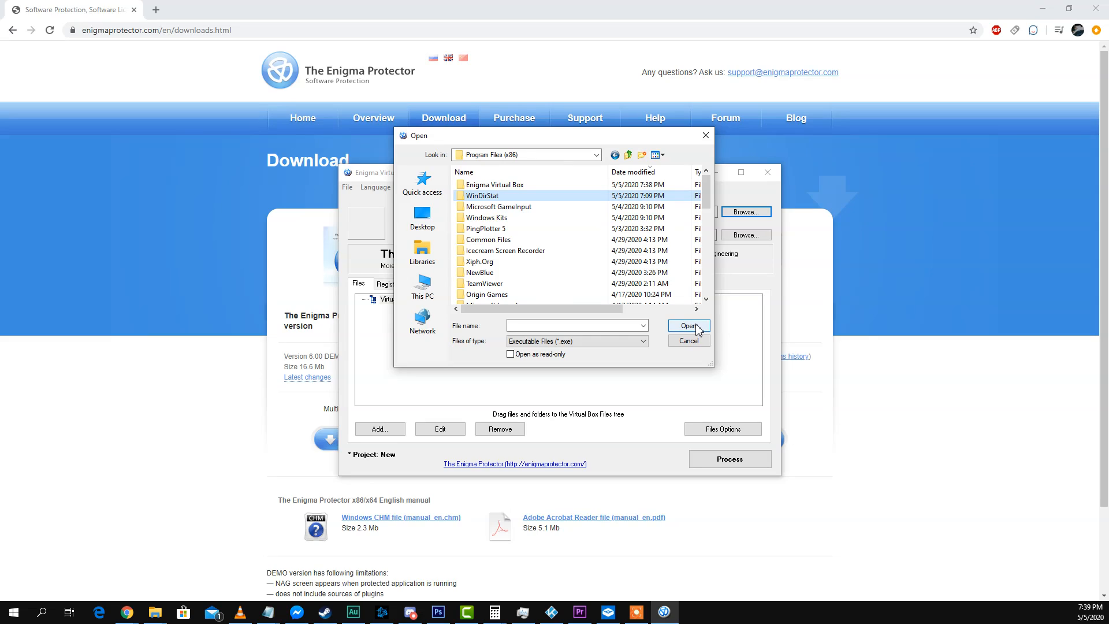
double_click(482, 196)
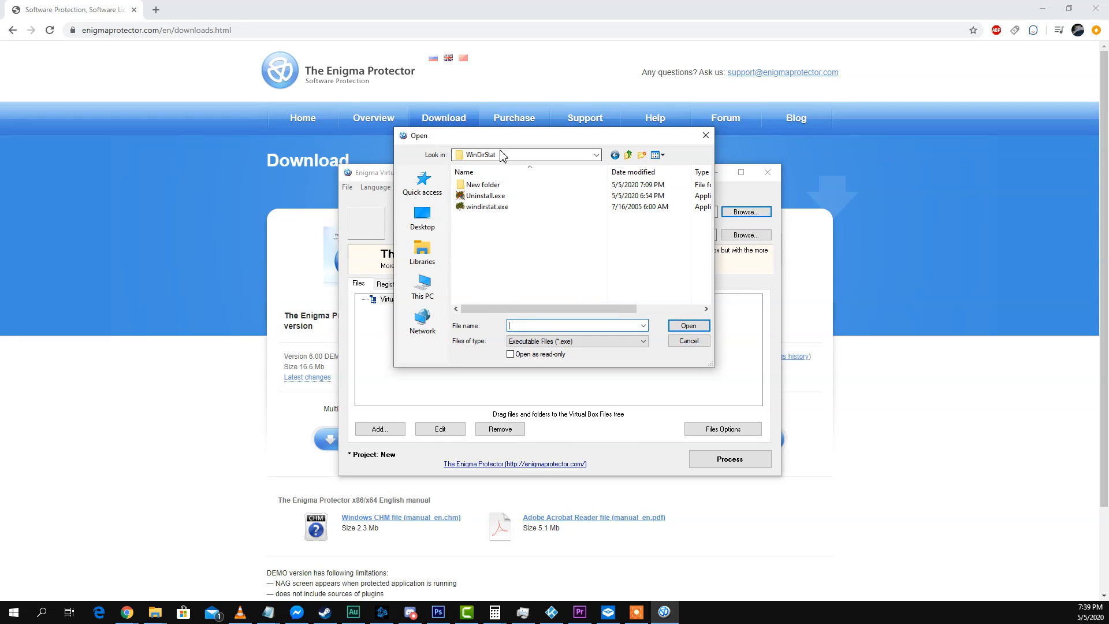
left_click(488, 206)
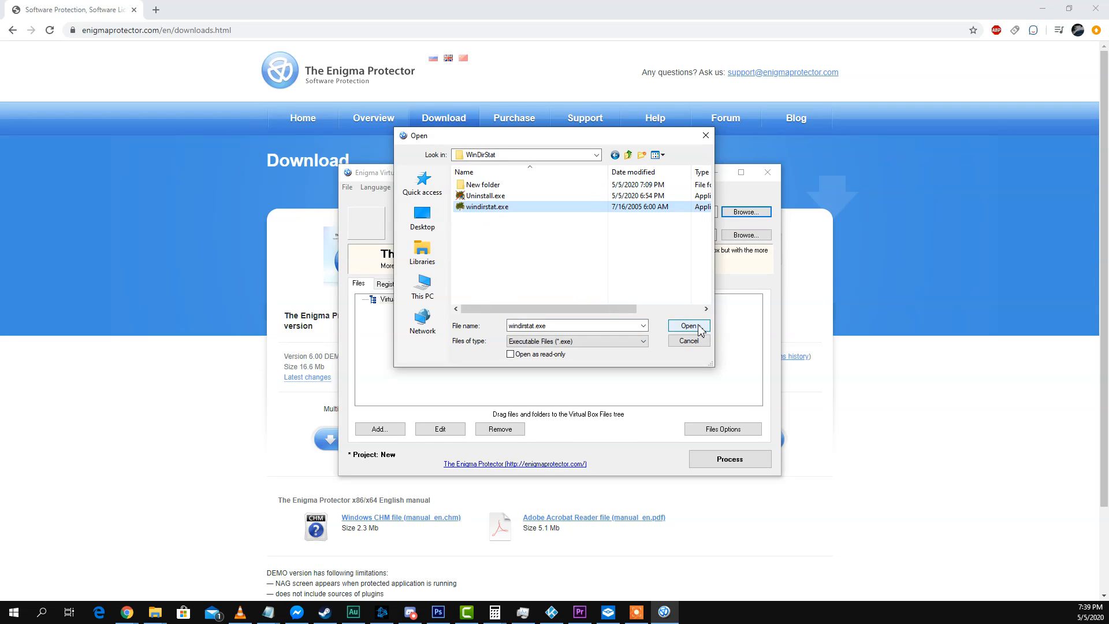
left_click(687, 326)
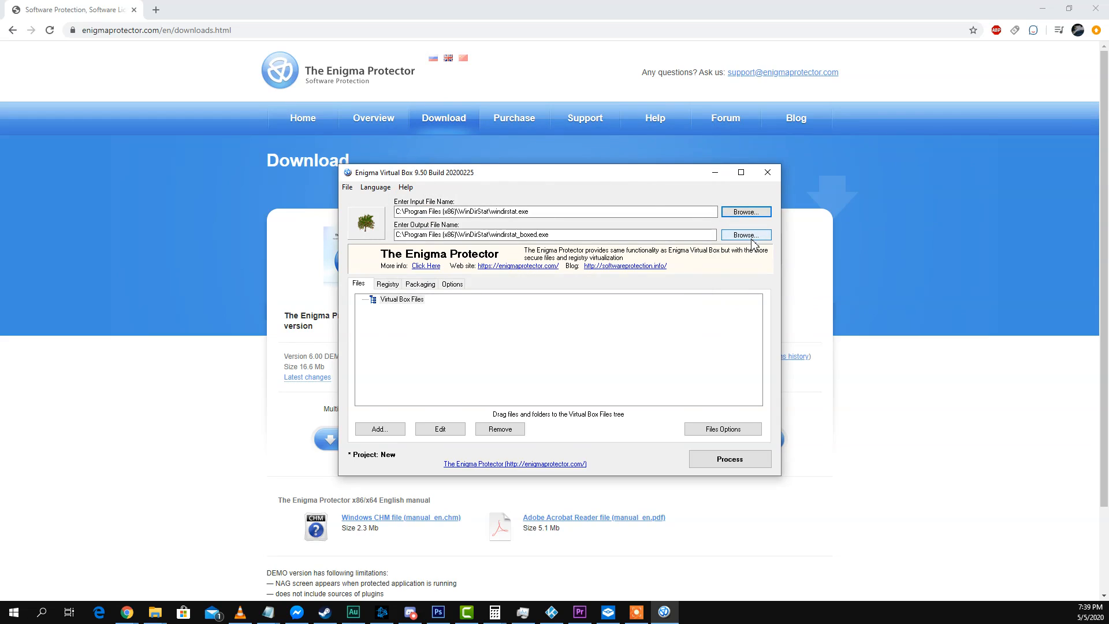
- Set the output file to WinDirStat_portable.exe in the Desktop windirstatportable folder
left_click(744, 235)
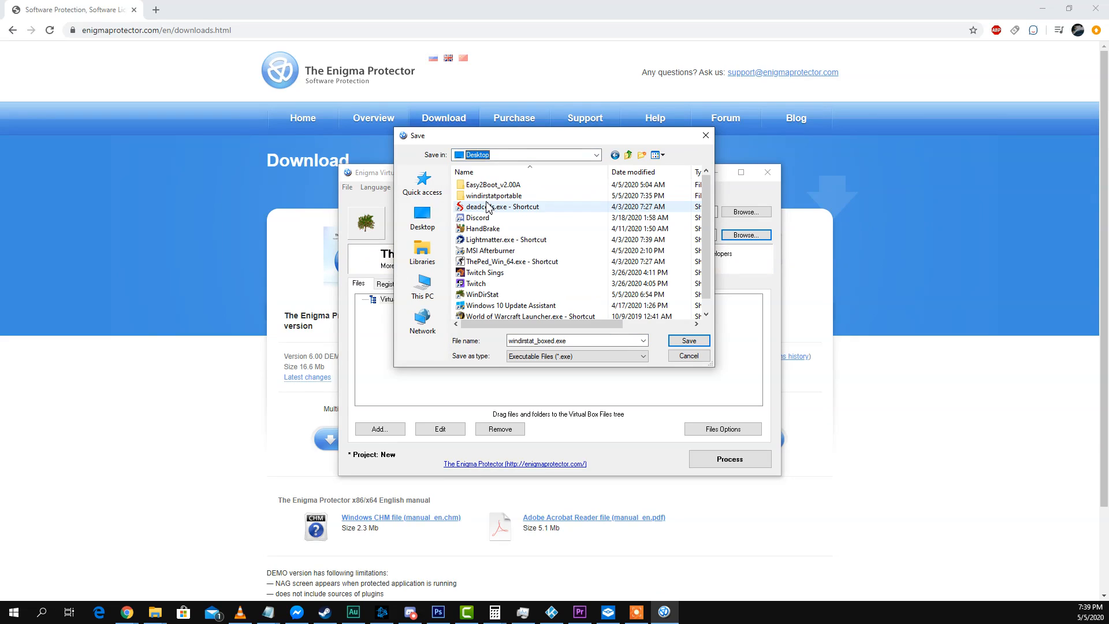
left_click(484, 294)
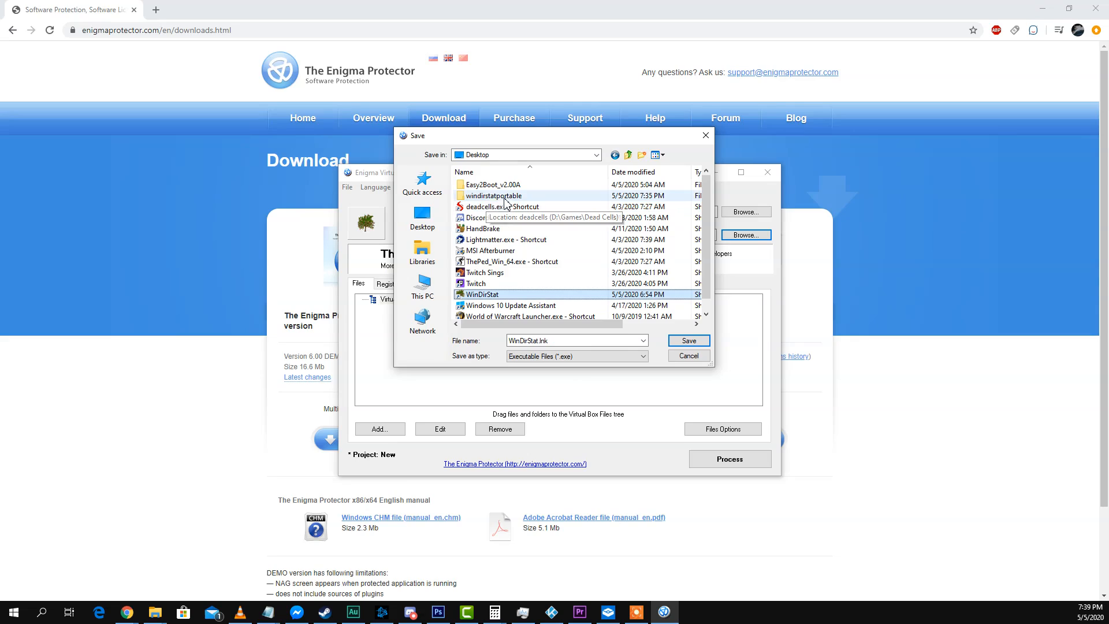
double_click(490, 195)
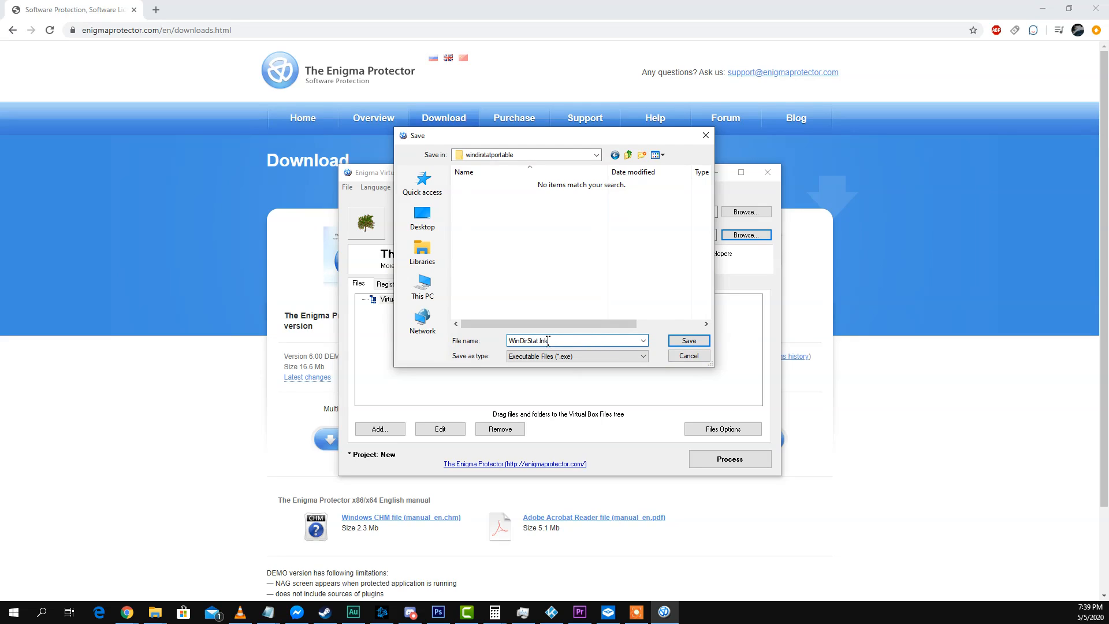
mouse_move(845, 319)
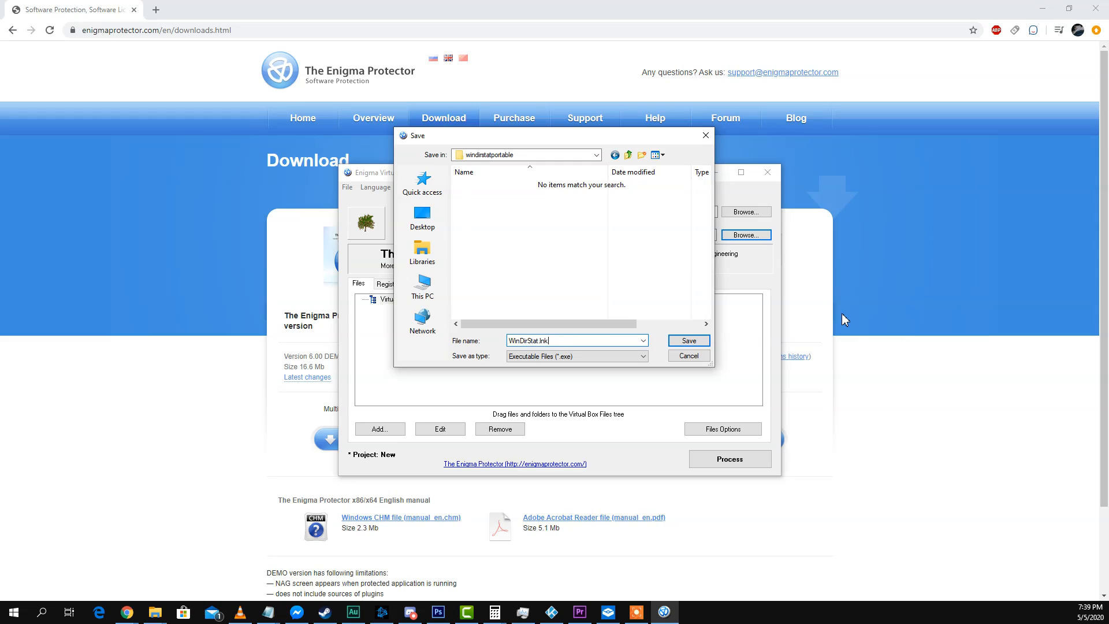
key("BackSpace")
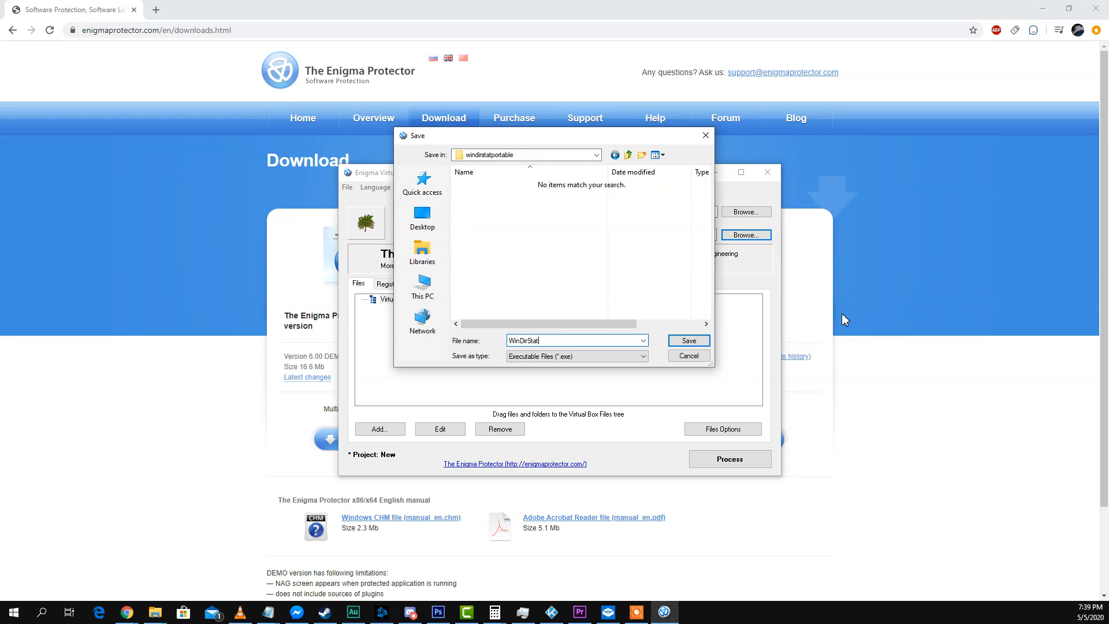
type("_portable")
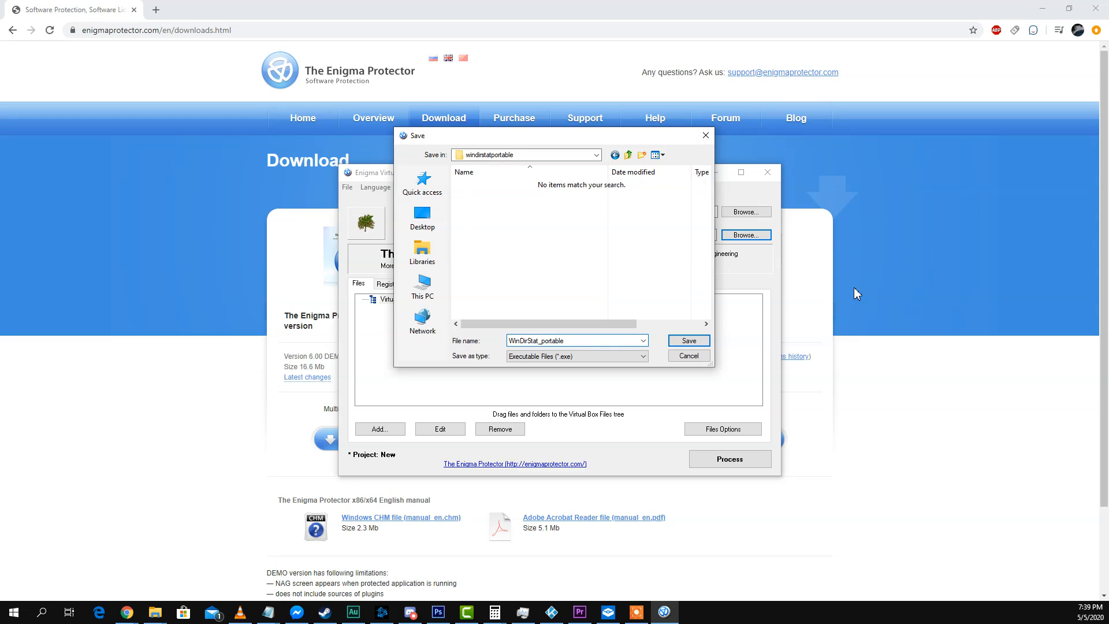
left_click(687, 340)
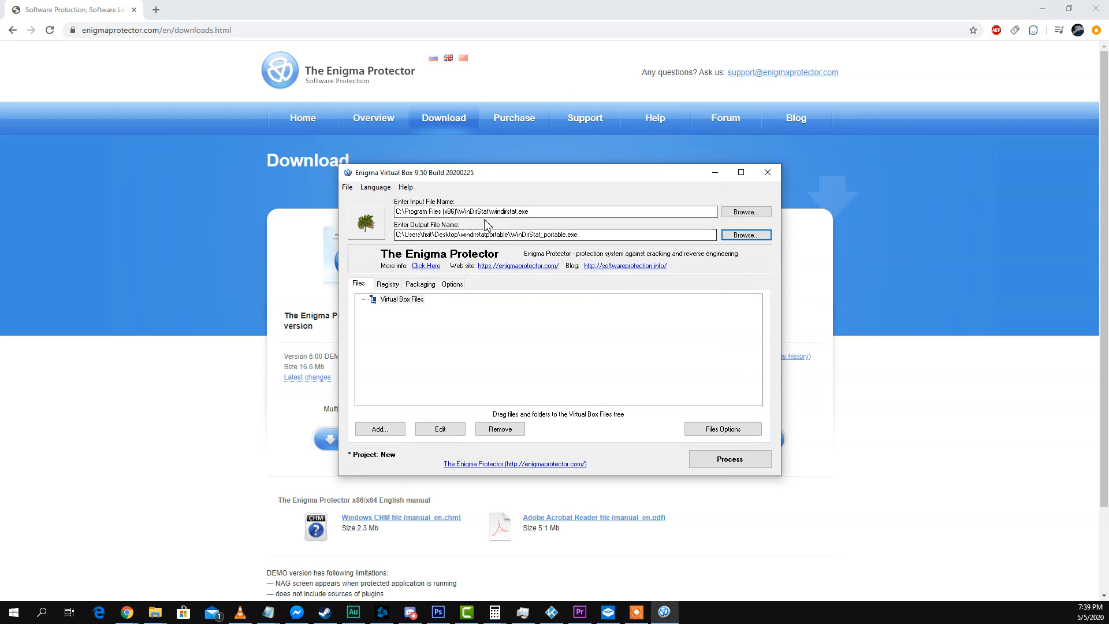
mouse_move(414, 318)
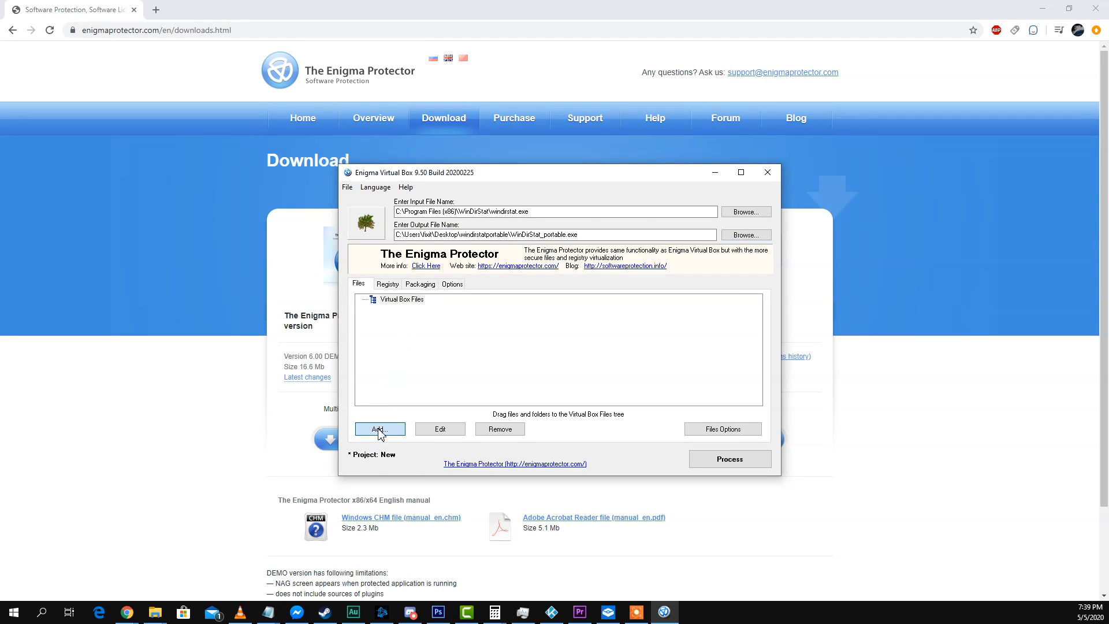
mouse_move(456, 407)
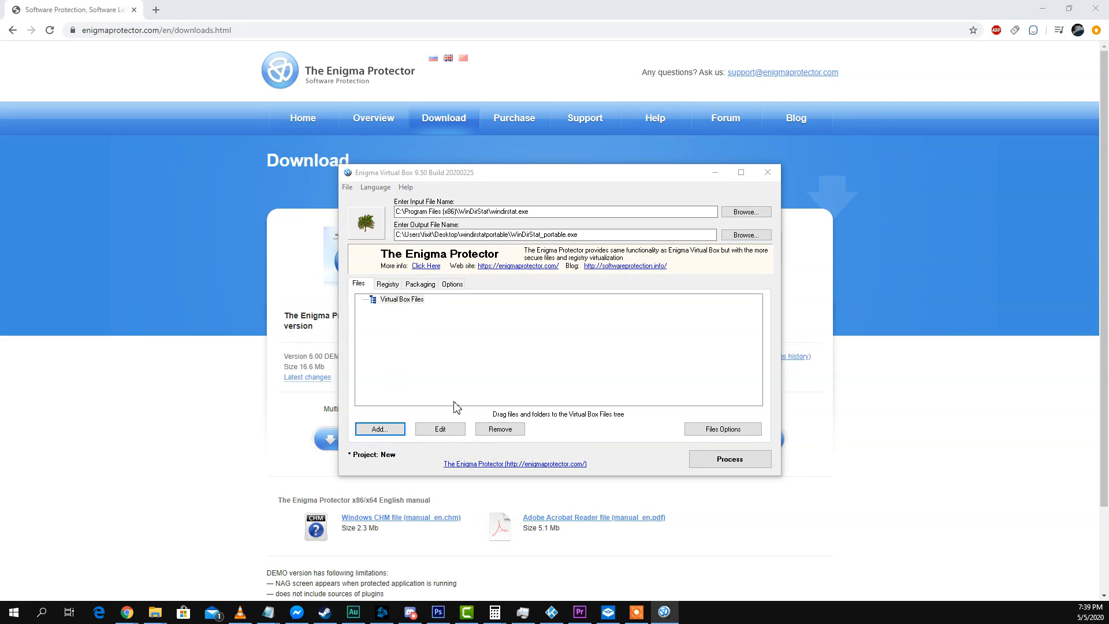
mouse_move(891, 263)
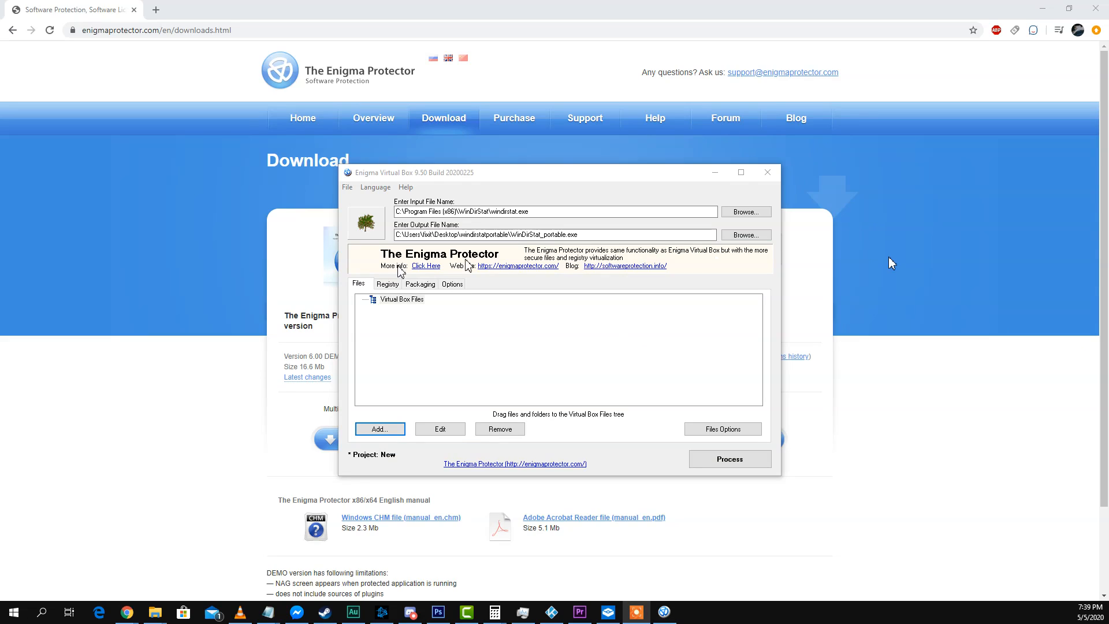
mouse_move(891, 263)
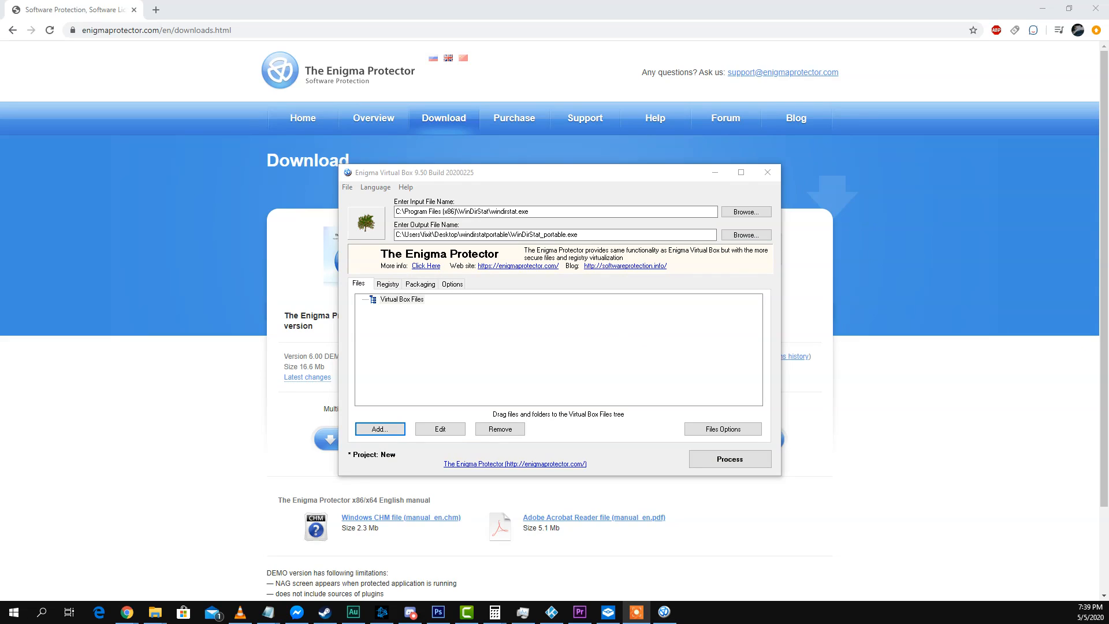
- Add the WinDirStat program folder to the virtual files under %DEFAULT FOLDER%
left_click(379, 428)
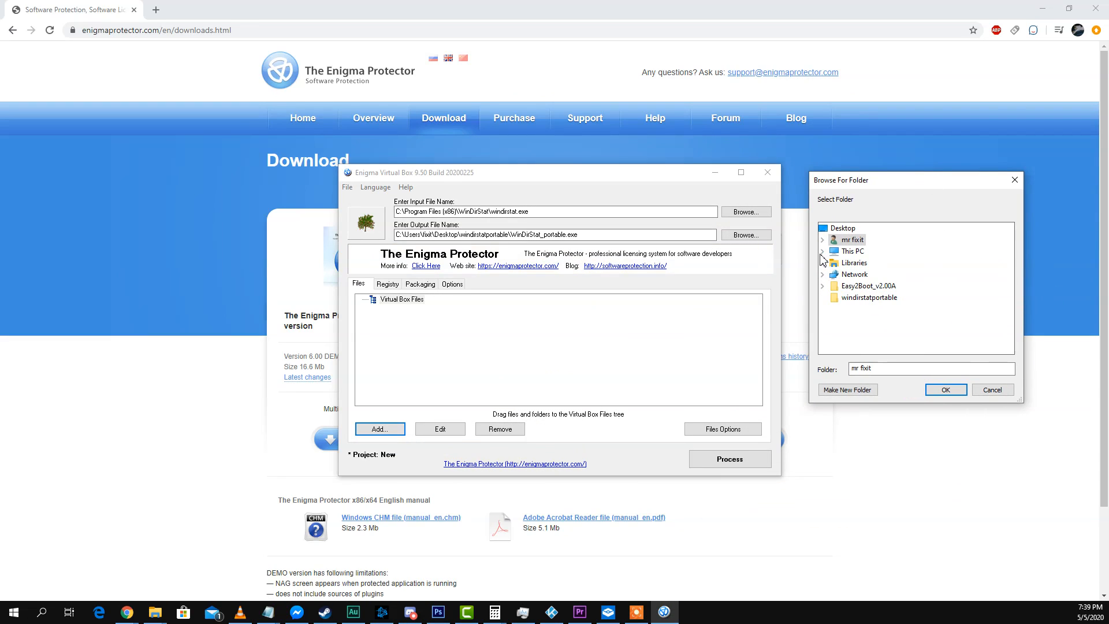
left_click(822, 252)
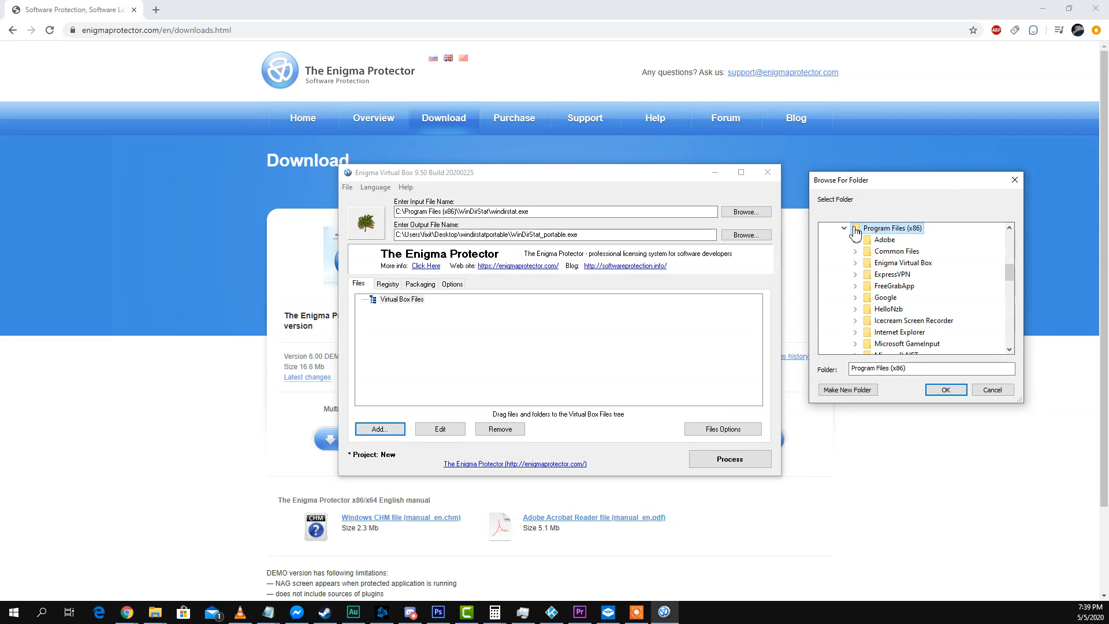
scroll("down", 3)
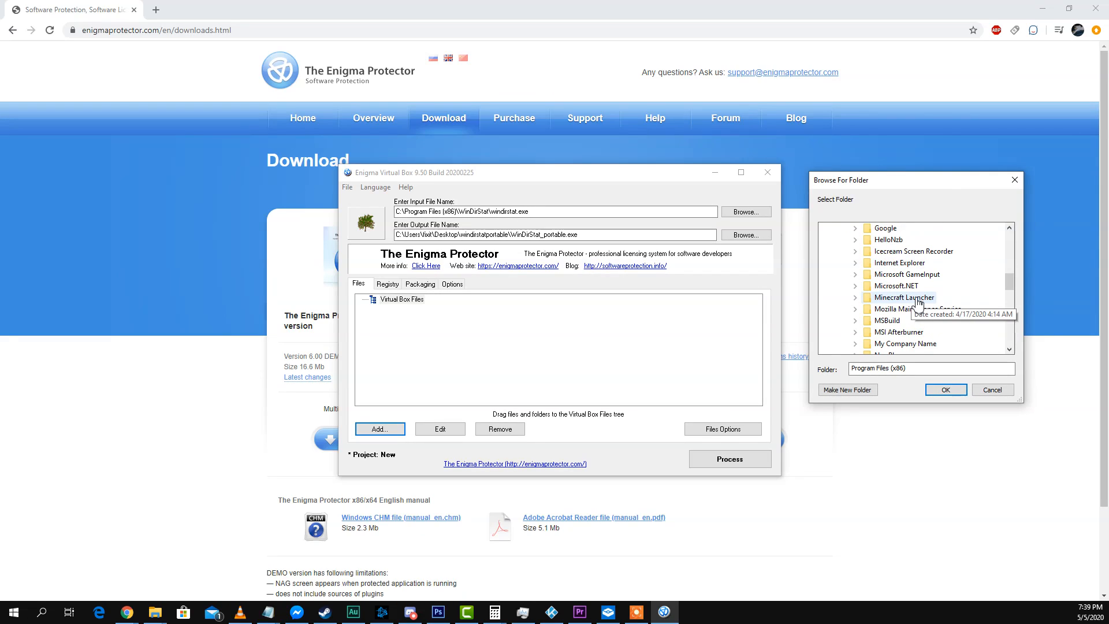
scroll("down", 3)
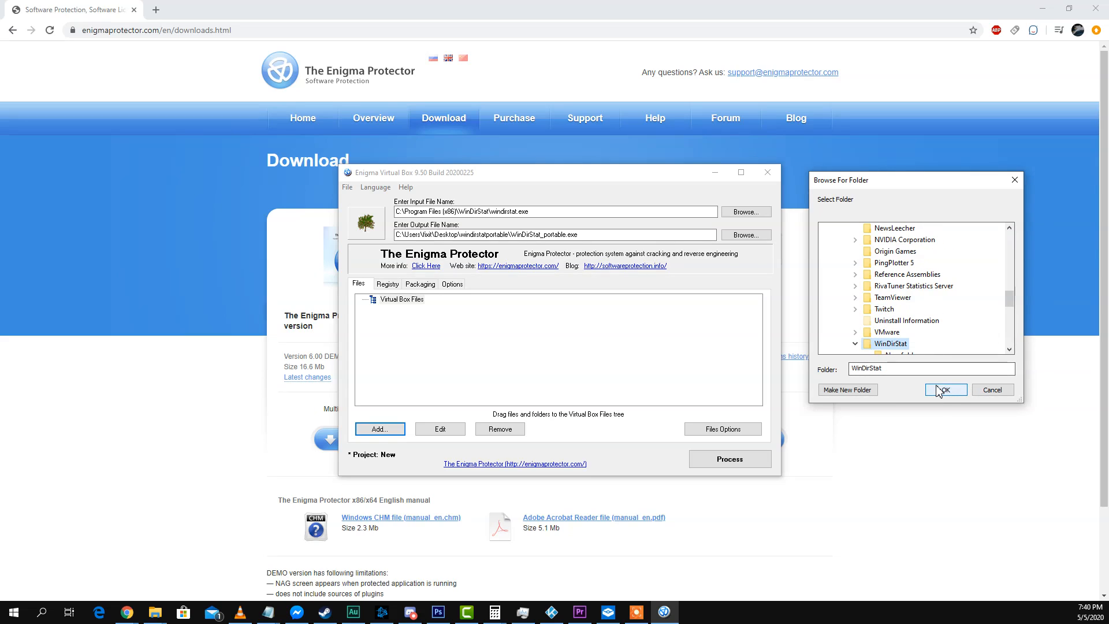
left_click(945, 390)
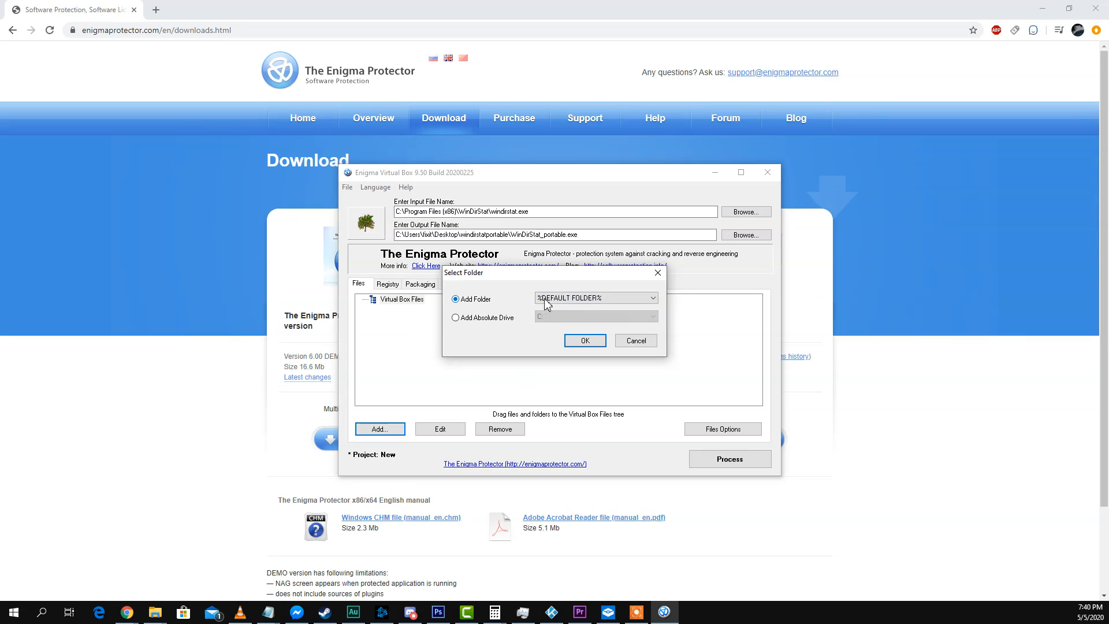
mouse_move(560, 330)
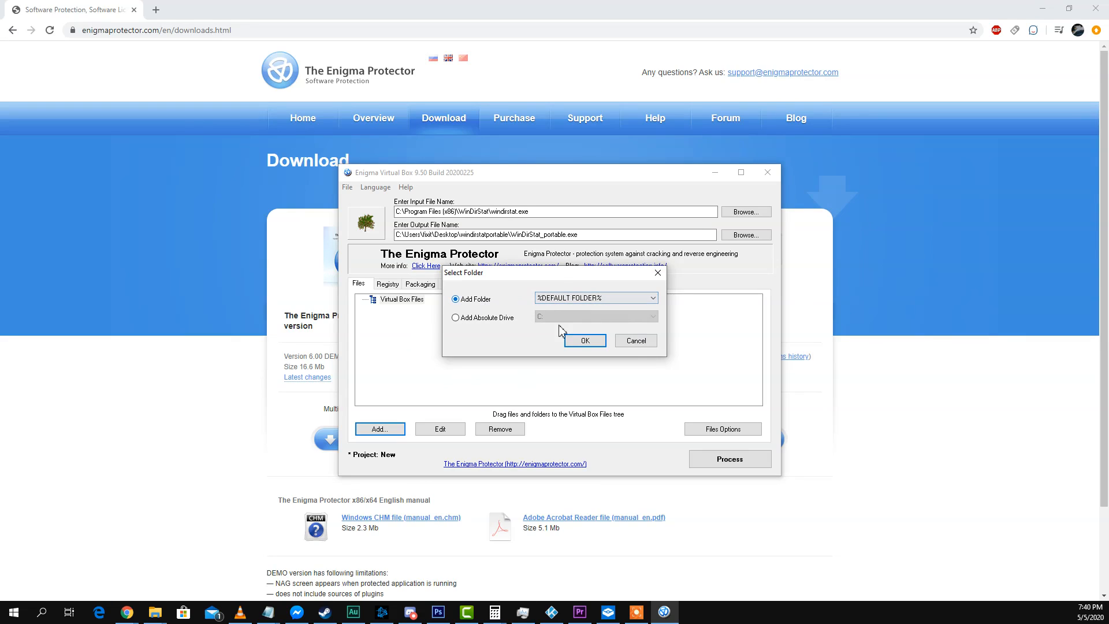
left_click(584, 341)
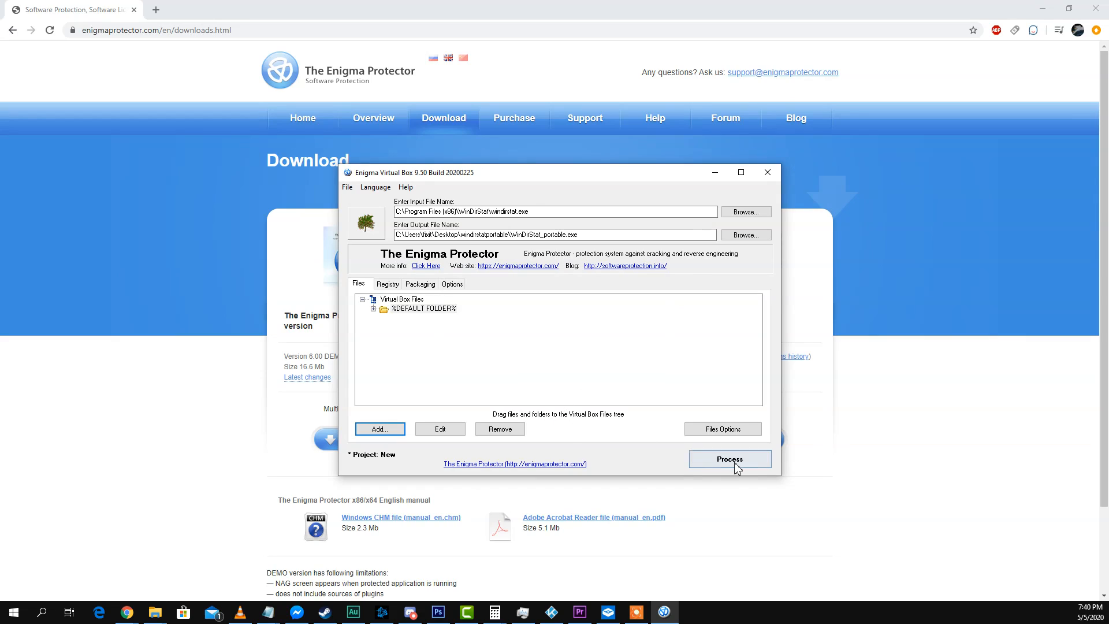
- Process the project to build WinDirStat_portable.exe and open its output folder
left_click(729, 458)
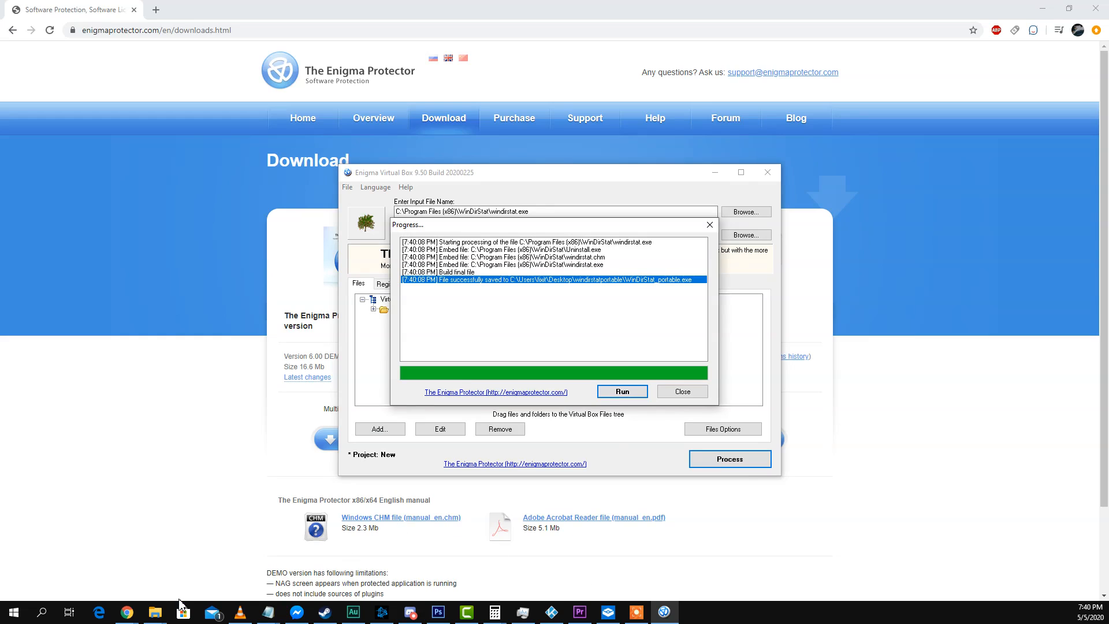
left_click(620, 391)
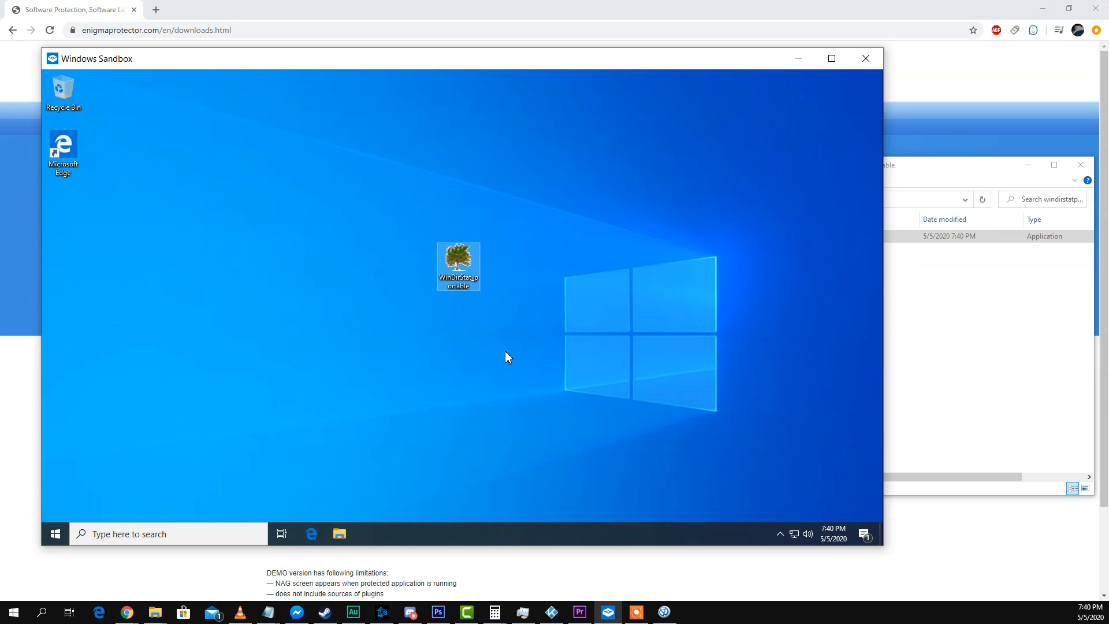
mouse_move(460, 272)
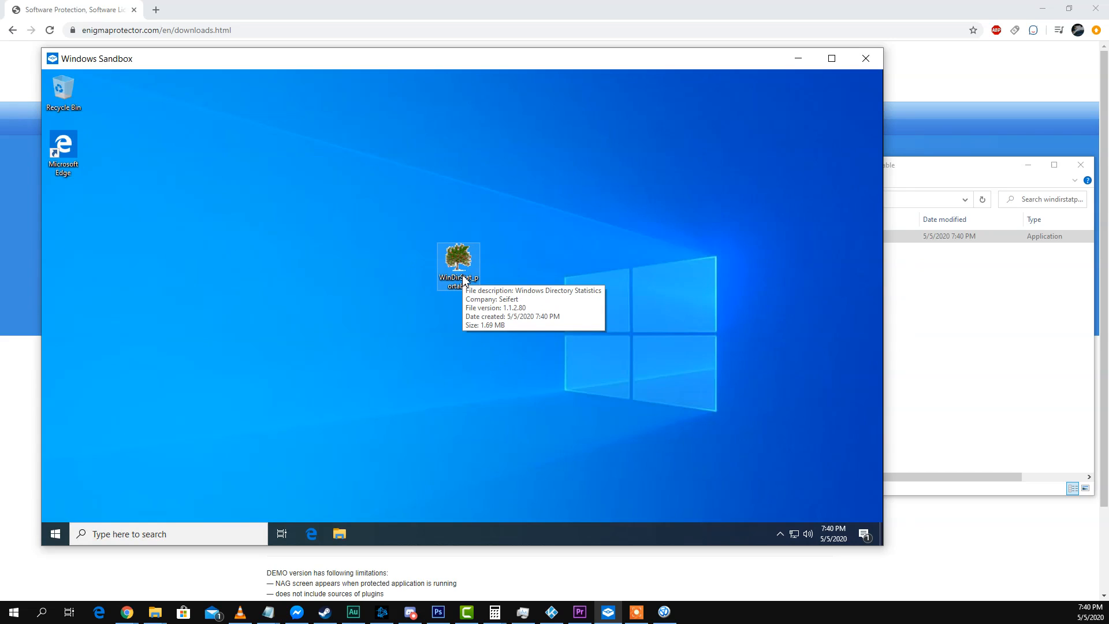
mouse_move(466, 264)
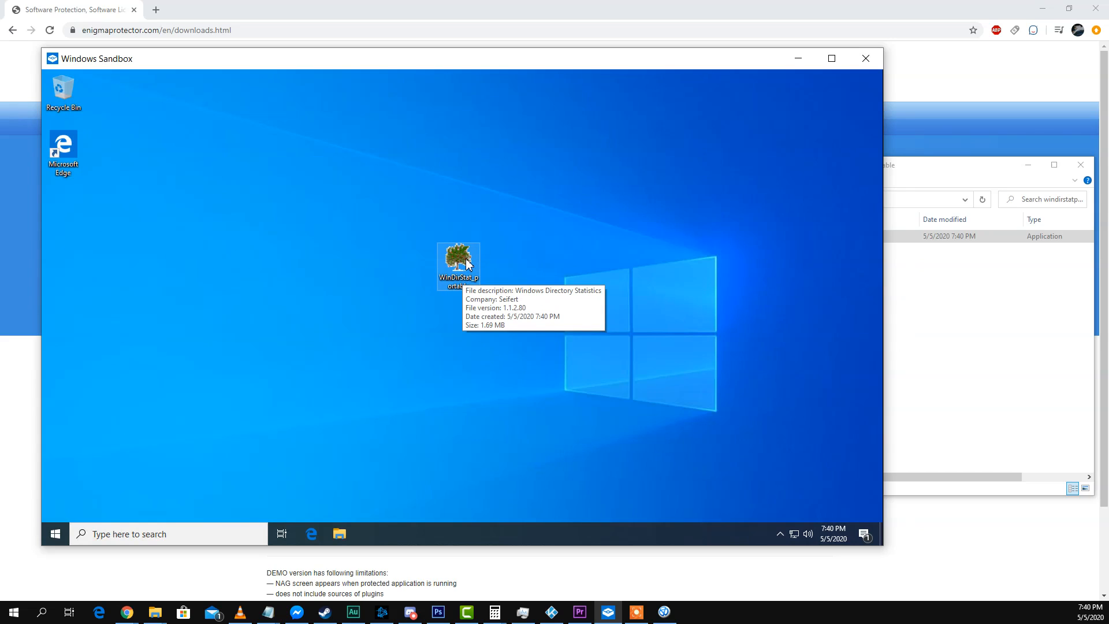
- Run WinDirStat_portable in the sandbox, scan all local drives, then close it and minimize Sandbox
double_click(458, 265)
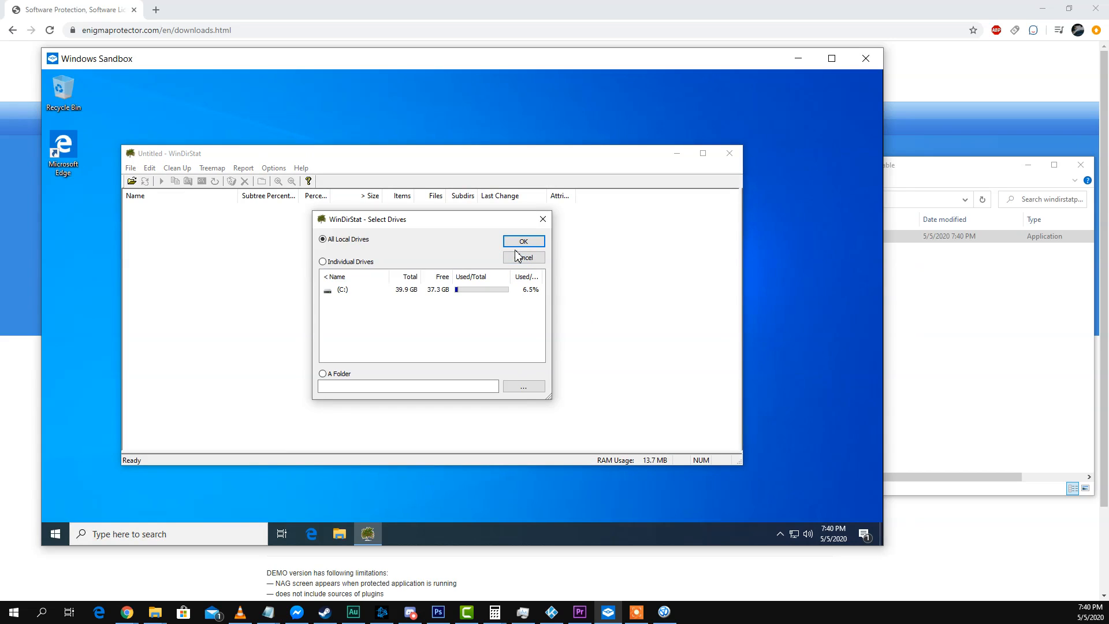
left_click(523, 242)
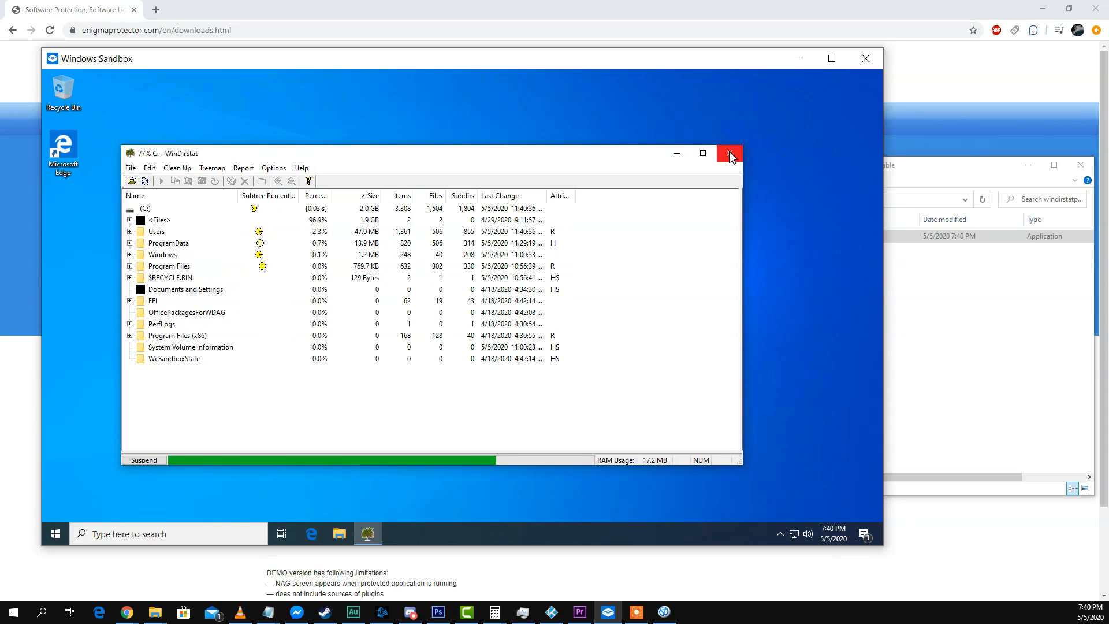
left_click(728, 154)
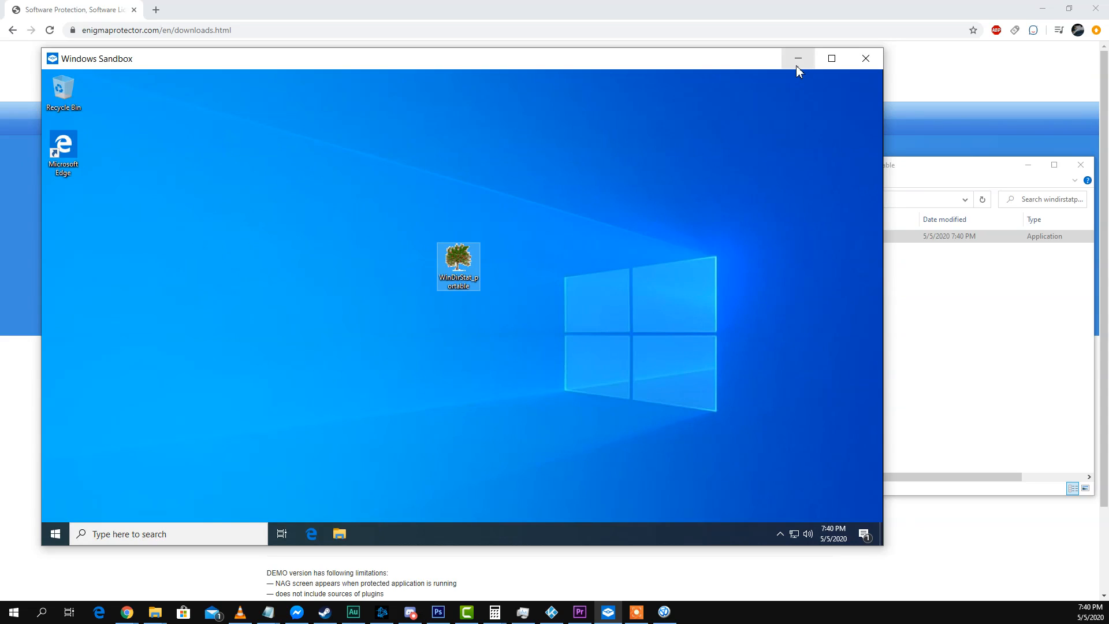
left_click(797, 59)
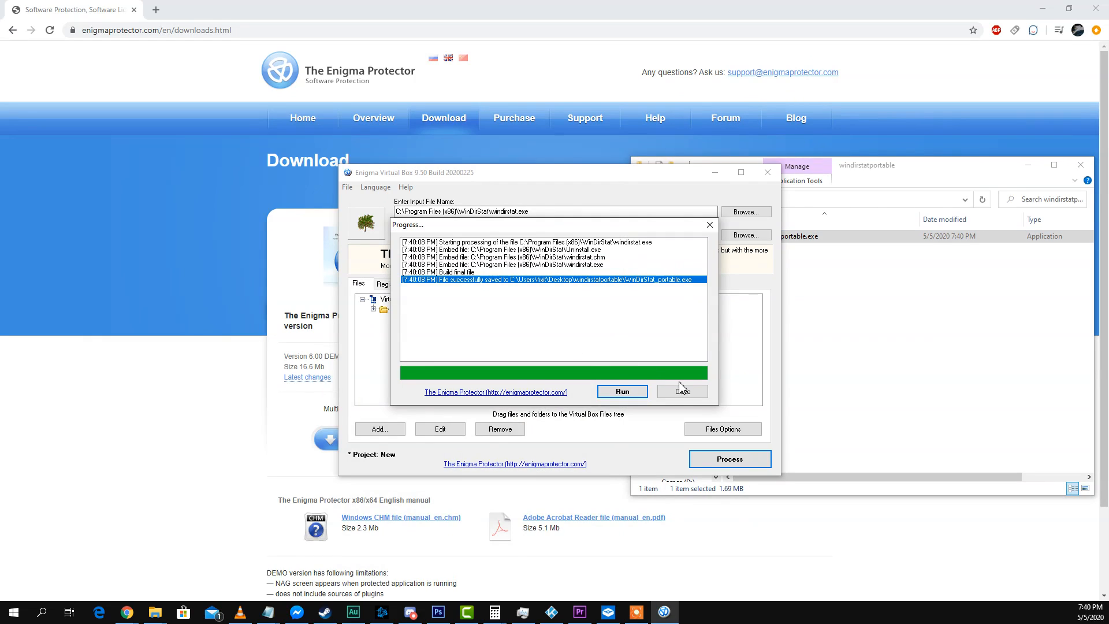
- Close the Progress window and set qbittorrent.exe from Program Files\qBittorrent as input
left_click(681, 391)
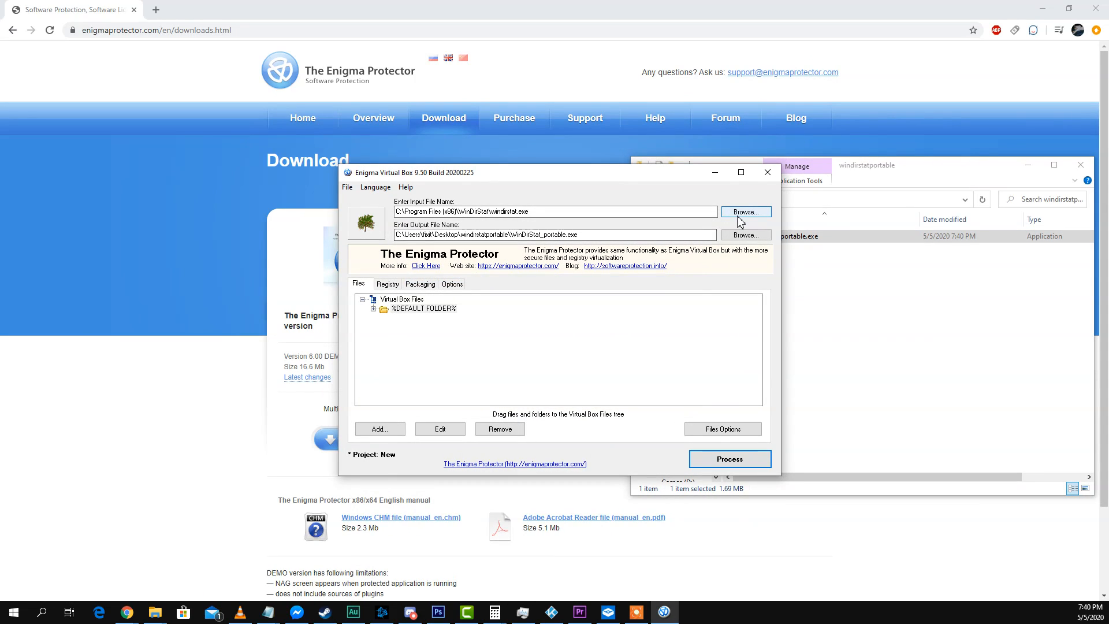
left_click(744, 212)
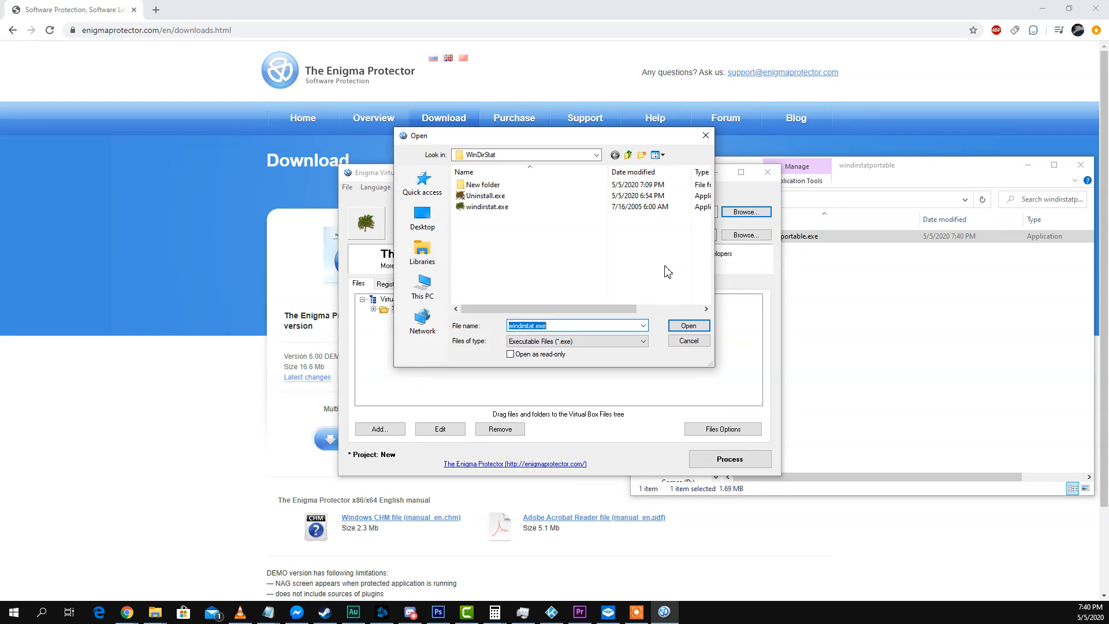
left_click(628, 155)
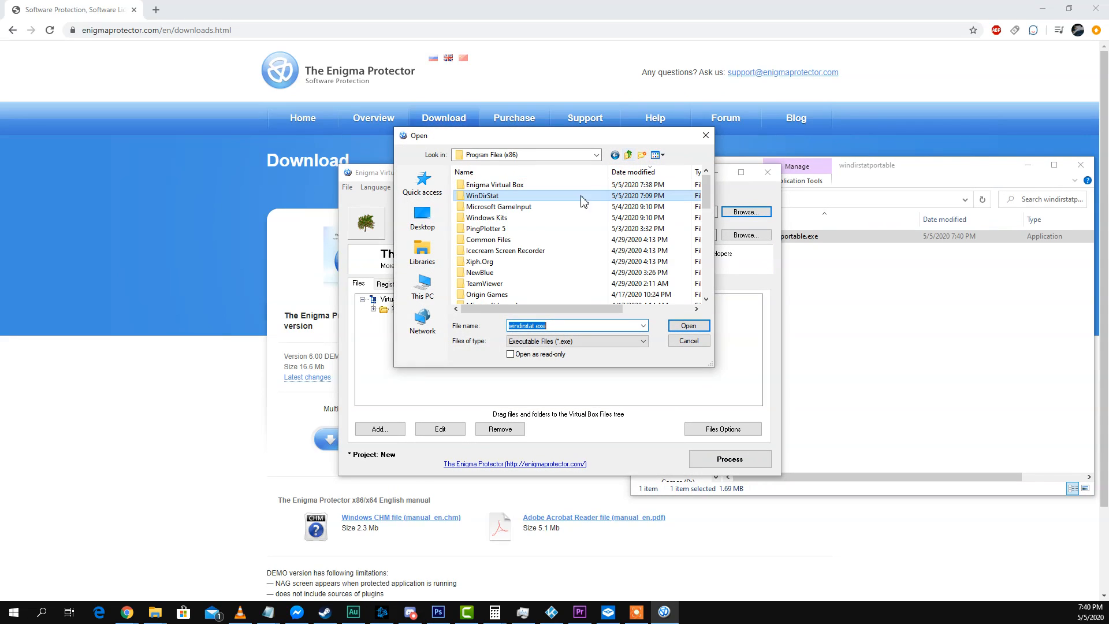
scroll("down", 3)
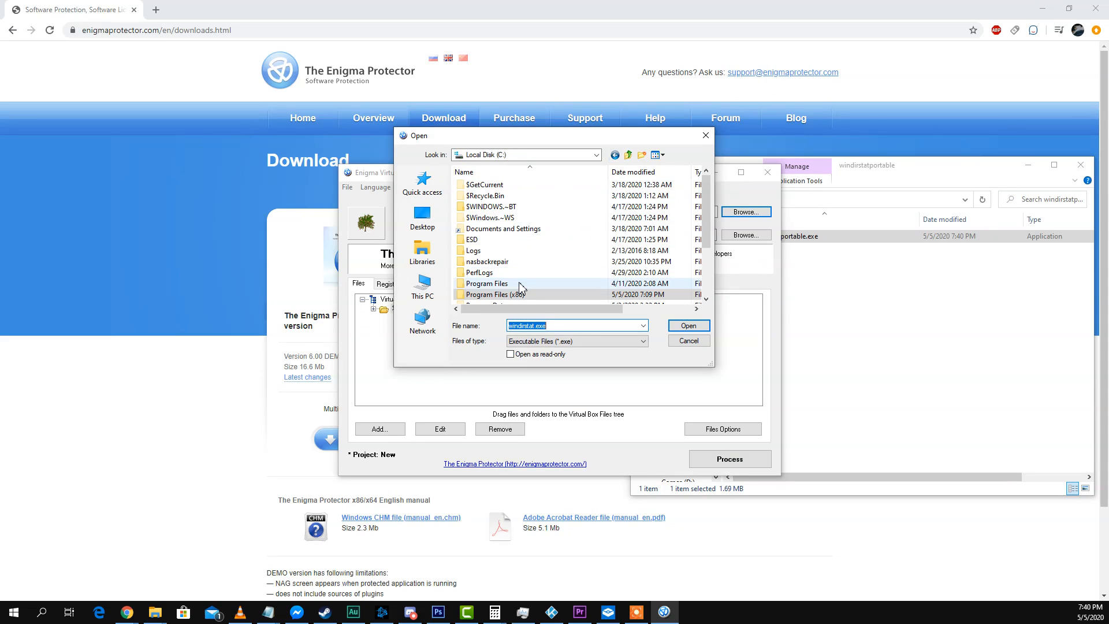
double_click(486, 283)
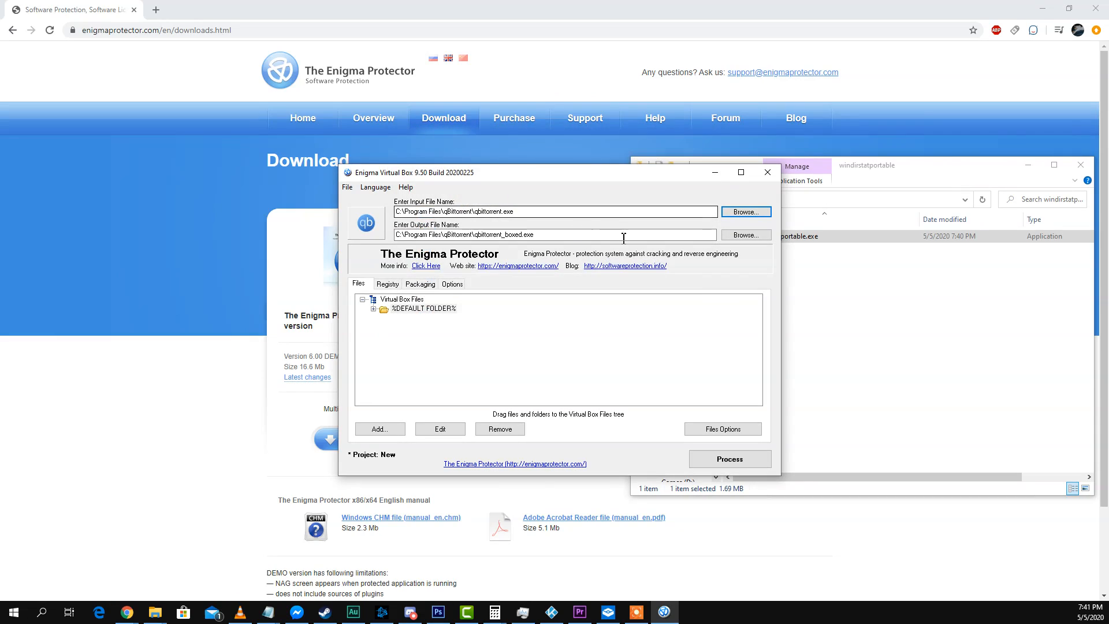
- Set the output file to qbittorrent_portable.exe in Desktop\windirstatportable
left_click(746, 234)
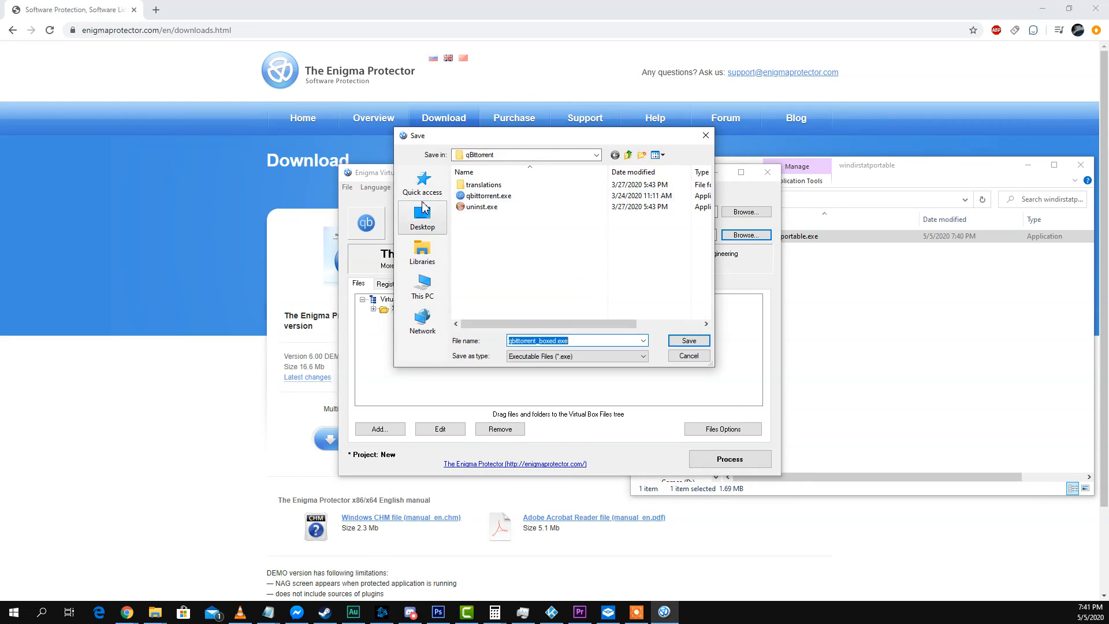
left_click(421, 218)
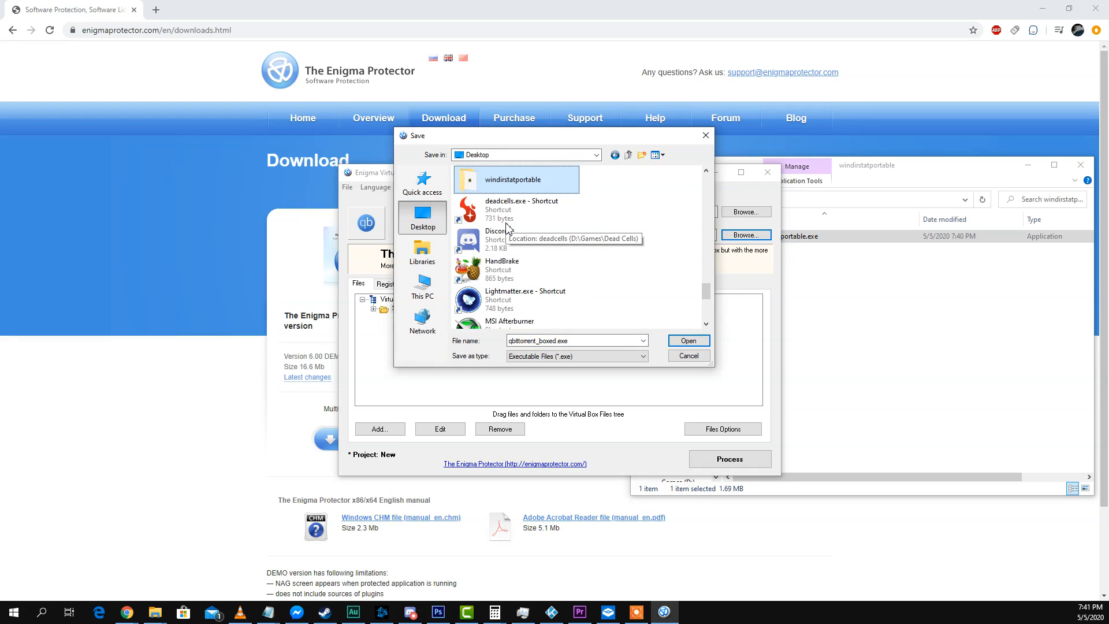
double_click(511, 179)
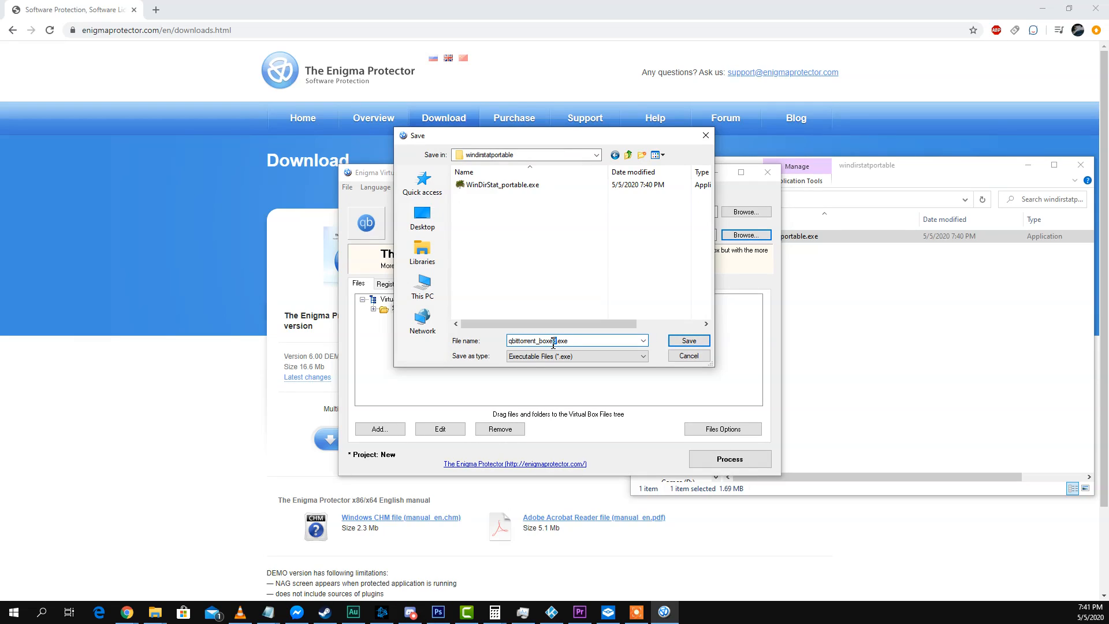
type("qbittorrent_portabl")
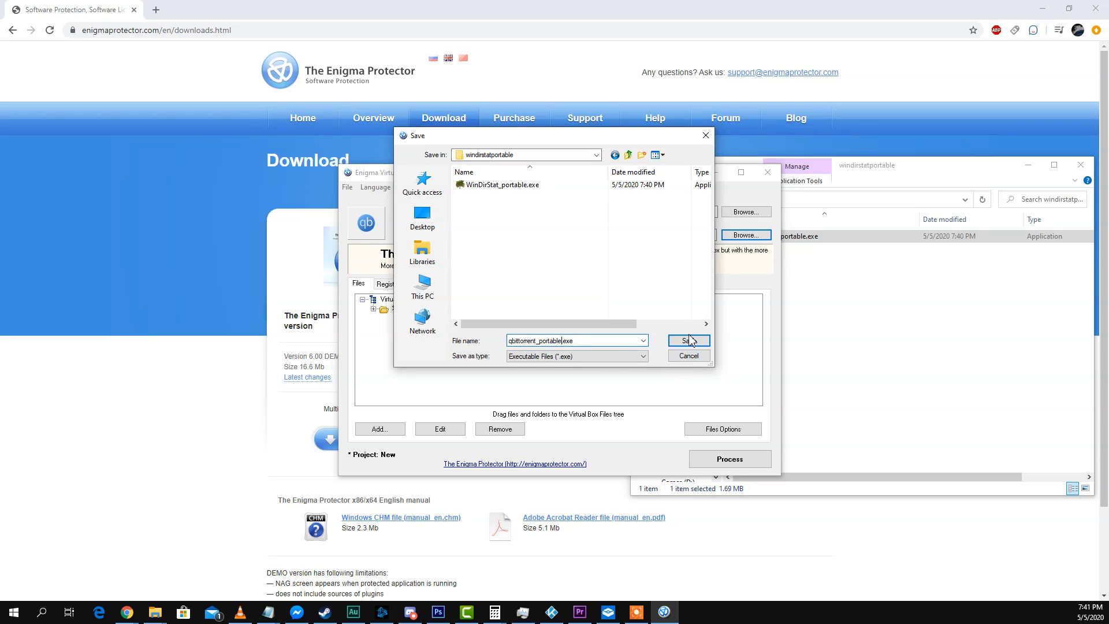
left_click(687, 340)
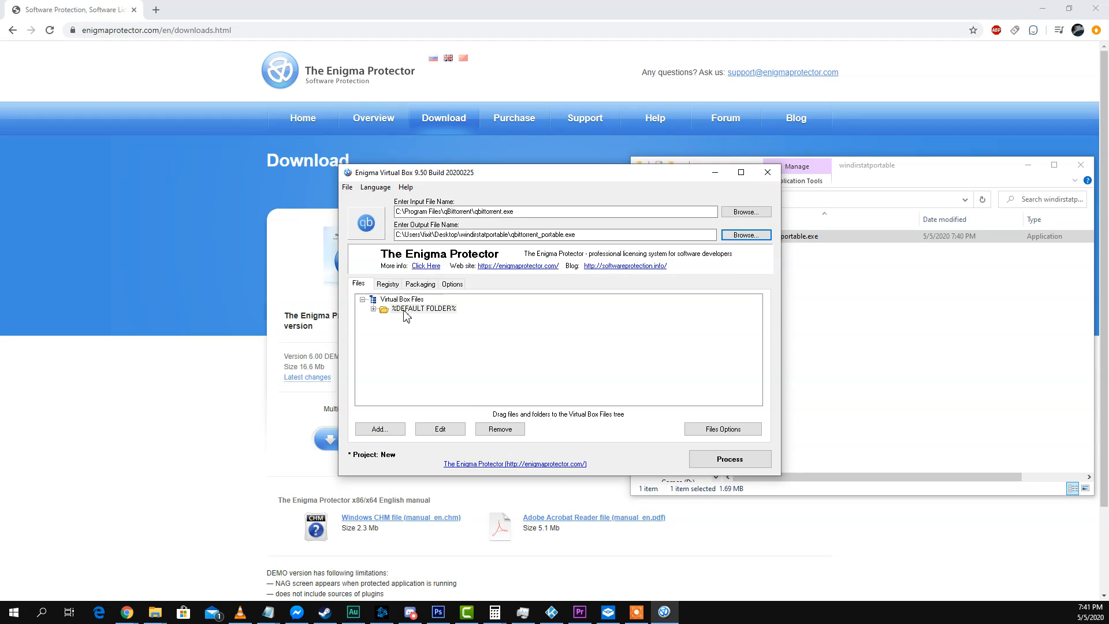
- Embed C:\Program Files\qBittorrent under %DEFAULT FOLDER%, replacing the WinDirStat entry
left_click(379, 428)
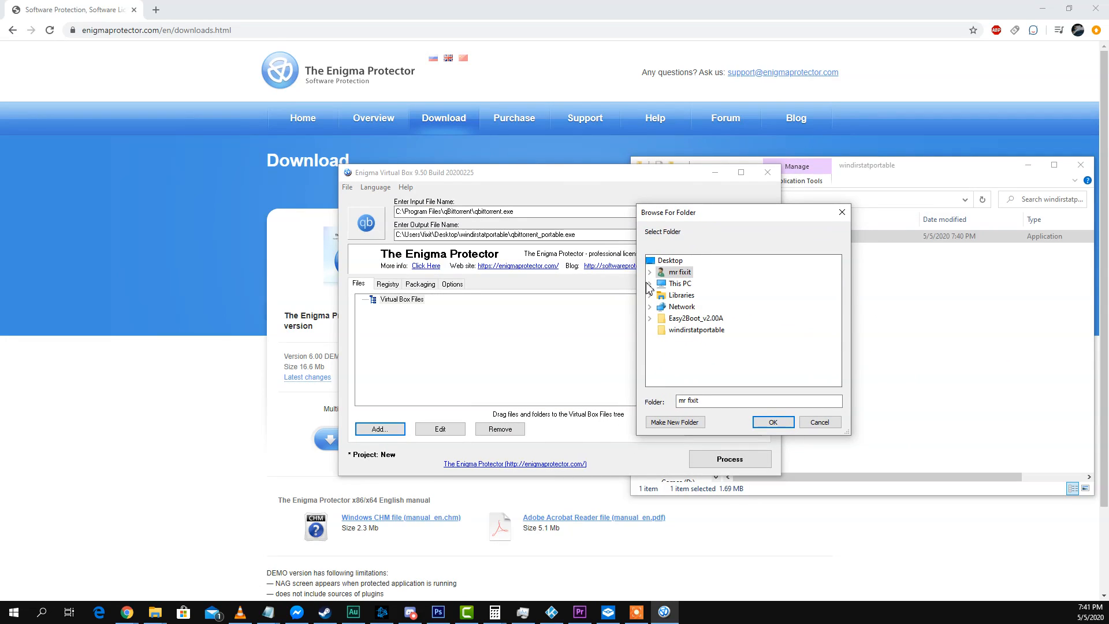
left_click(649, 283)
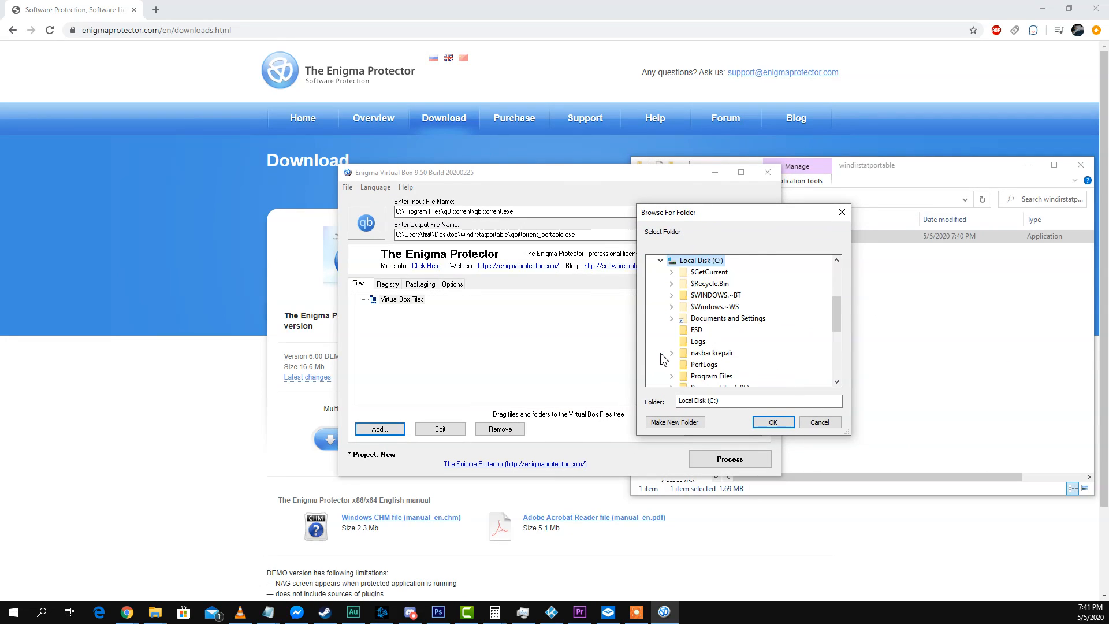
scroll("down", 3)
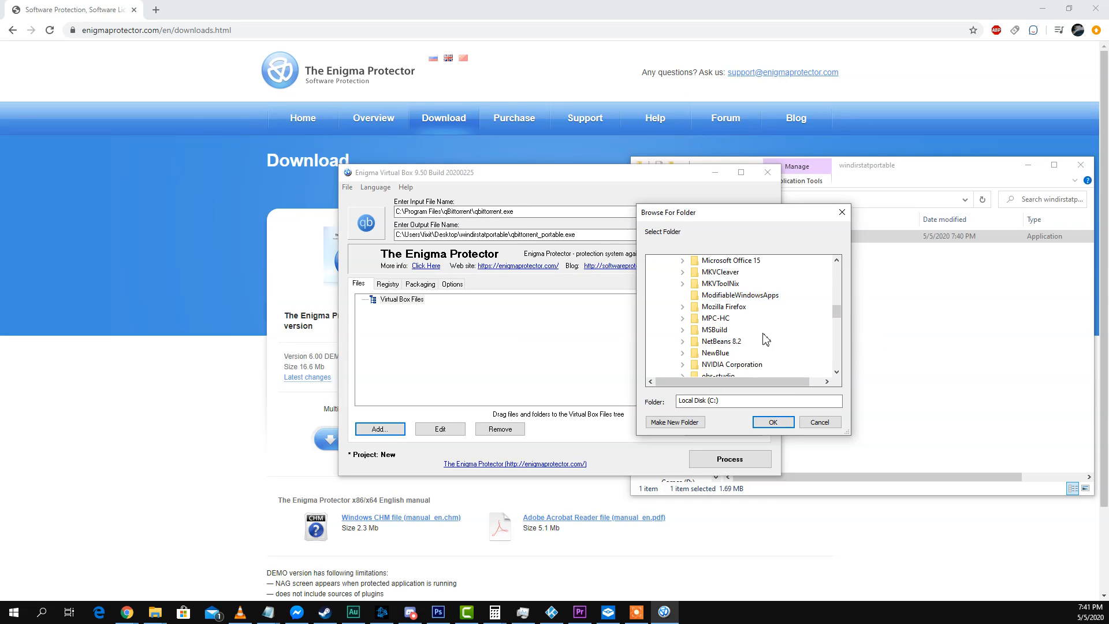
left_click(717, 363)
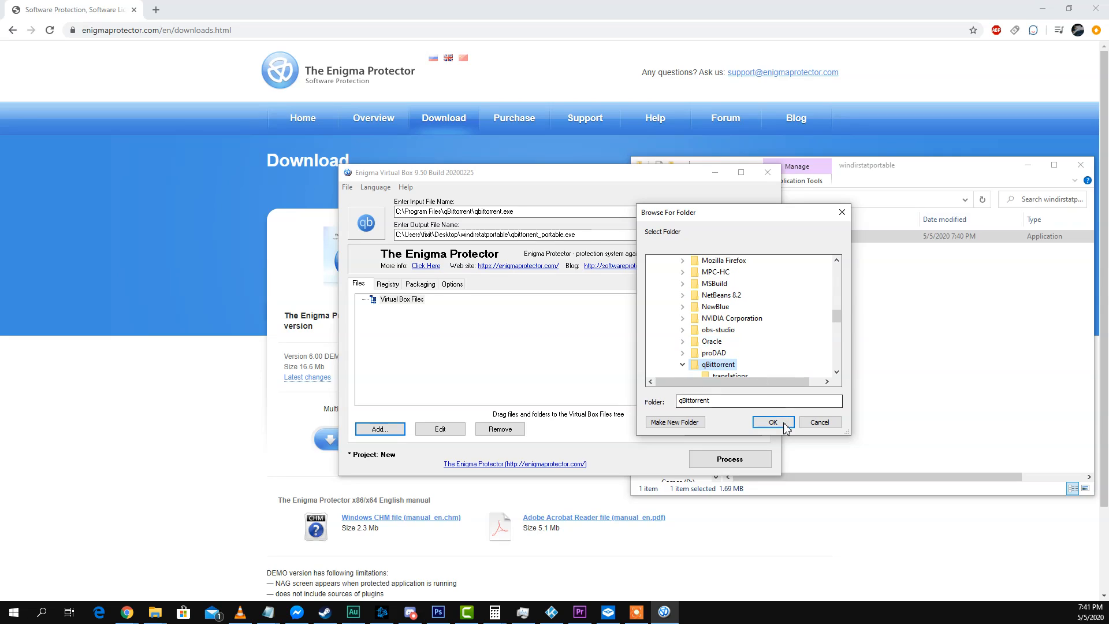
left_click(772, 421)
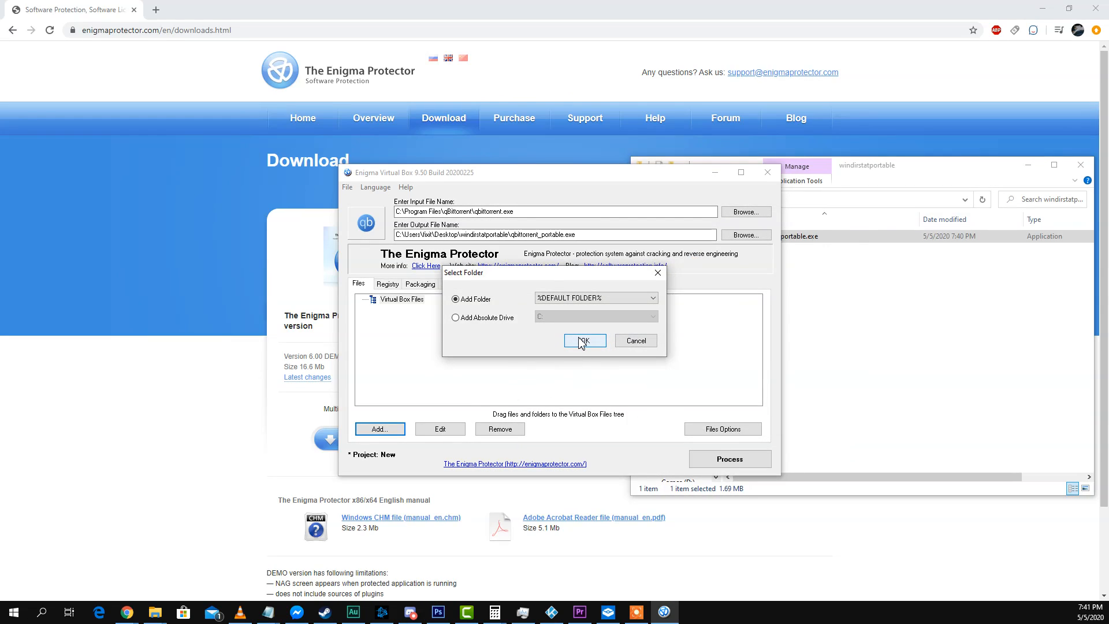
left_click(583, 340)
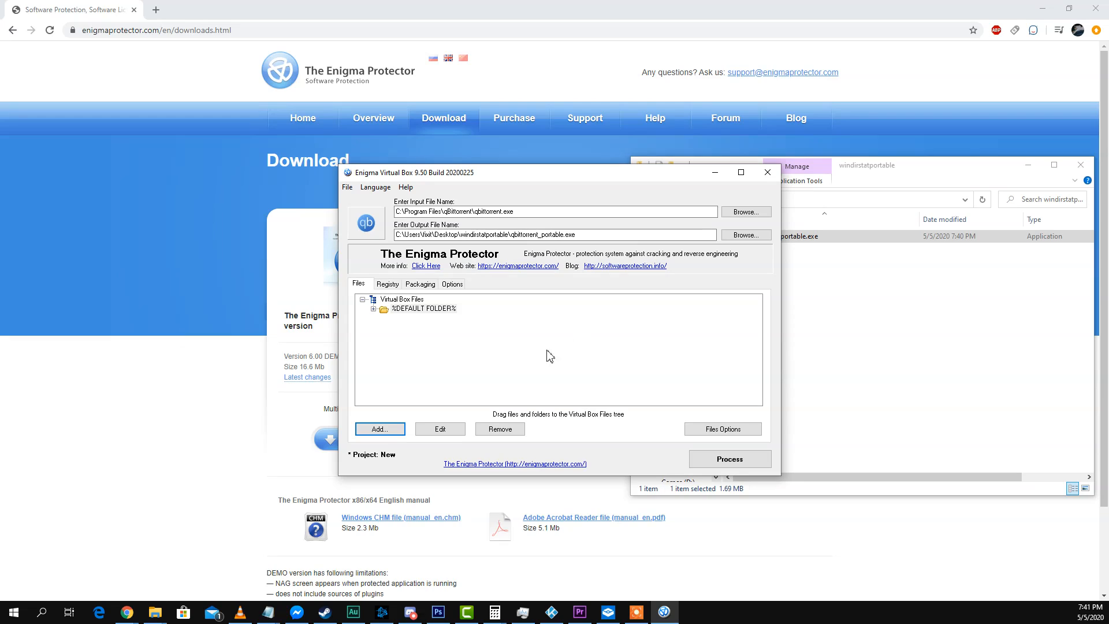
- Process the project to build qbittorrent_portable.exe, then close the Progress window
left_click(729, 458)
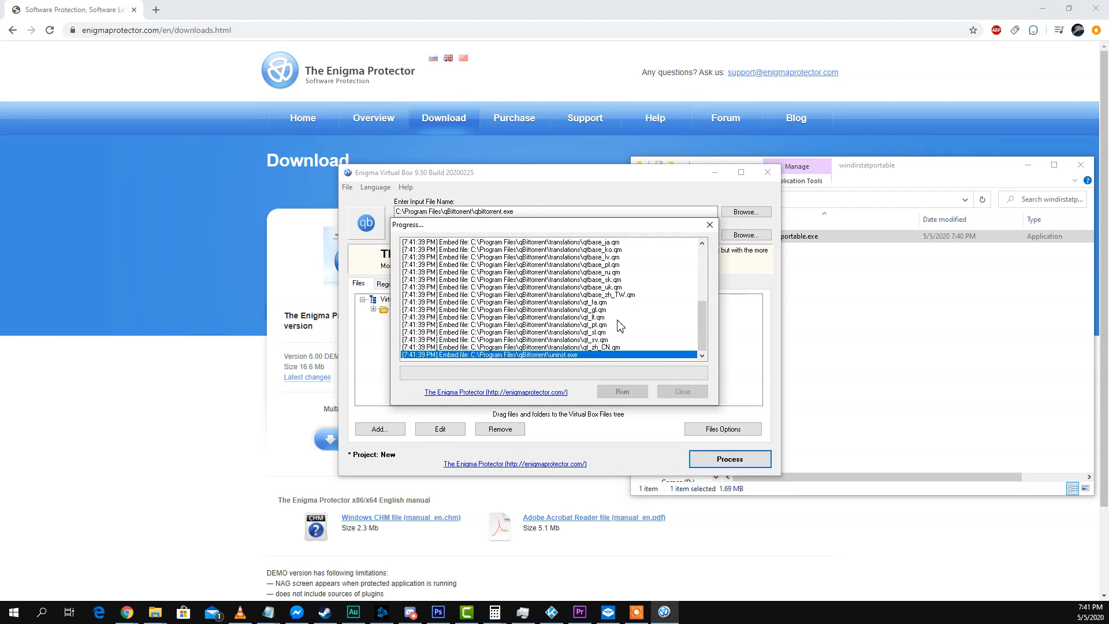
mouse_move(636, 362)
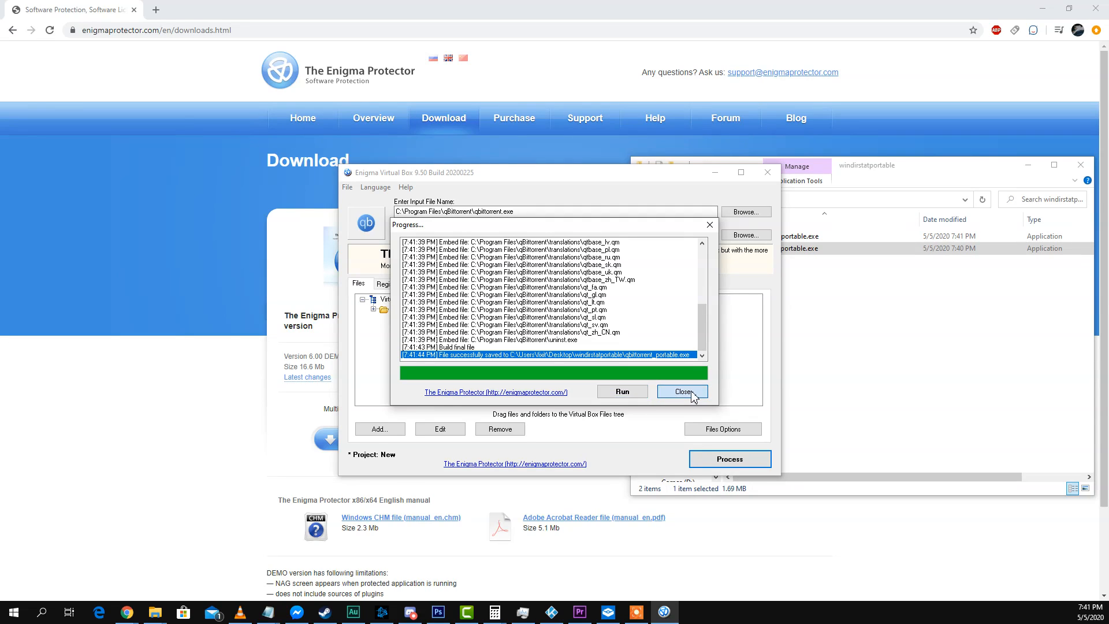
left_click(681, 391)
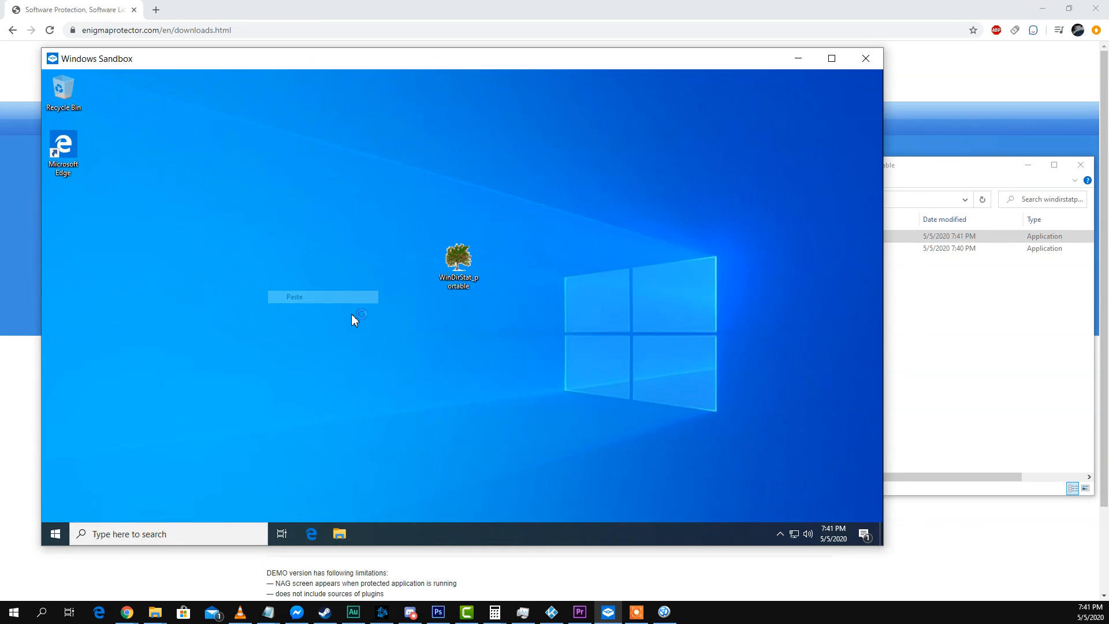
- Run qbittorrent_portable in the sandbox, allow firewall access, decline the update, then close and minimize Sandbox
left_click(293, 296)
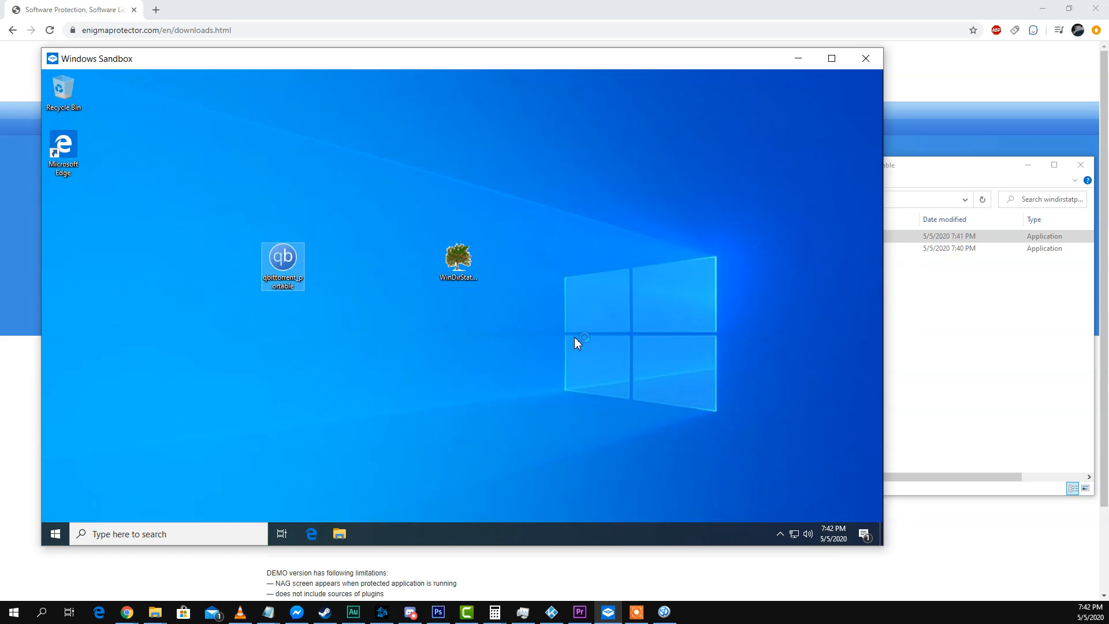
double_click(282, 256)
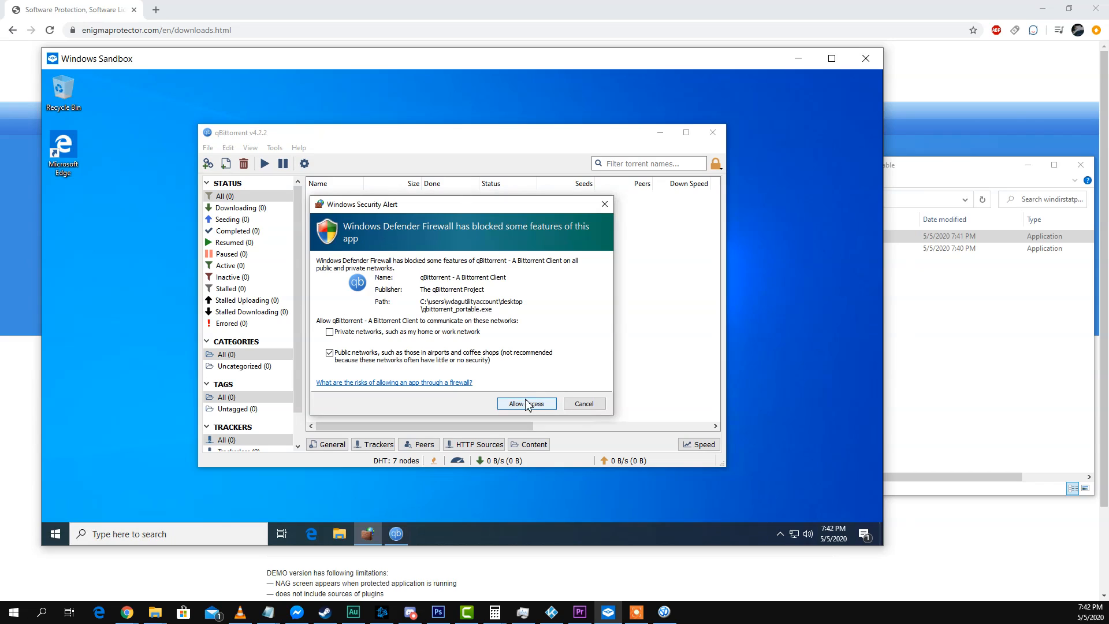
left_click(523, 403)
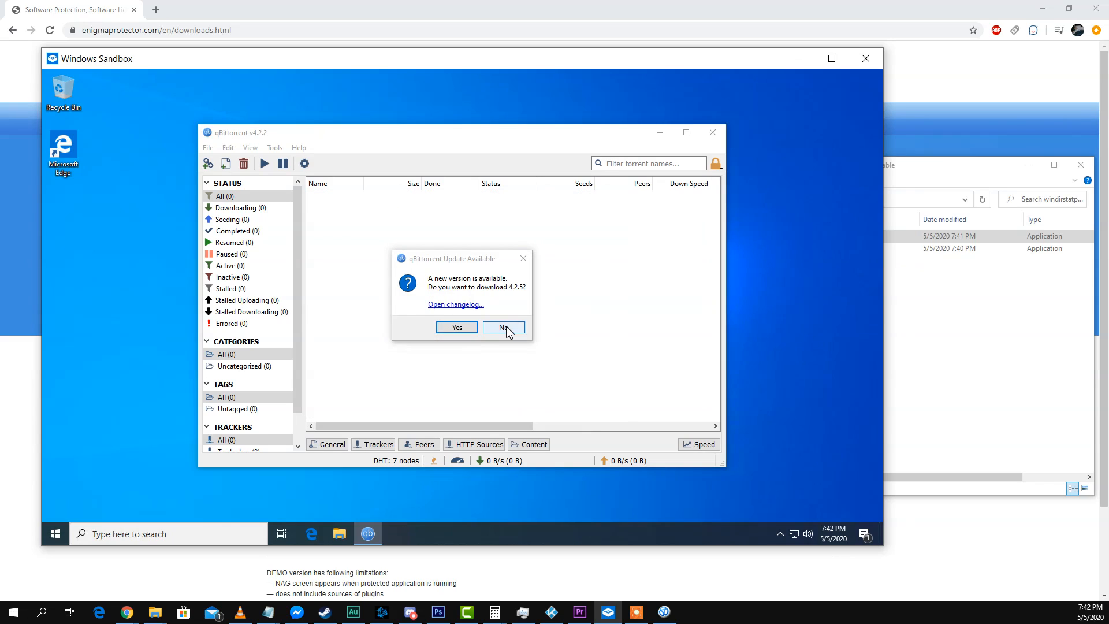
left_click(503, 327)
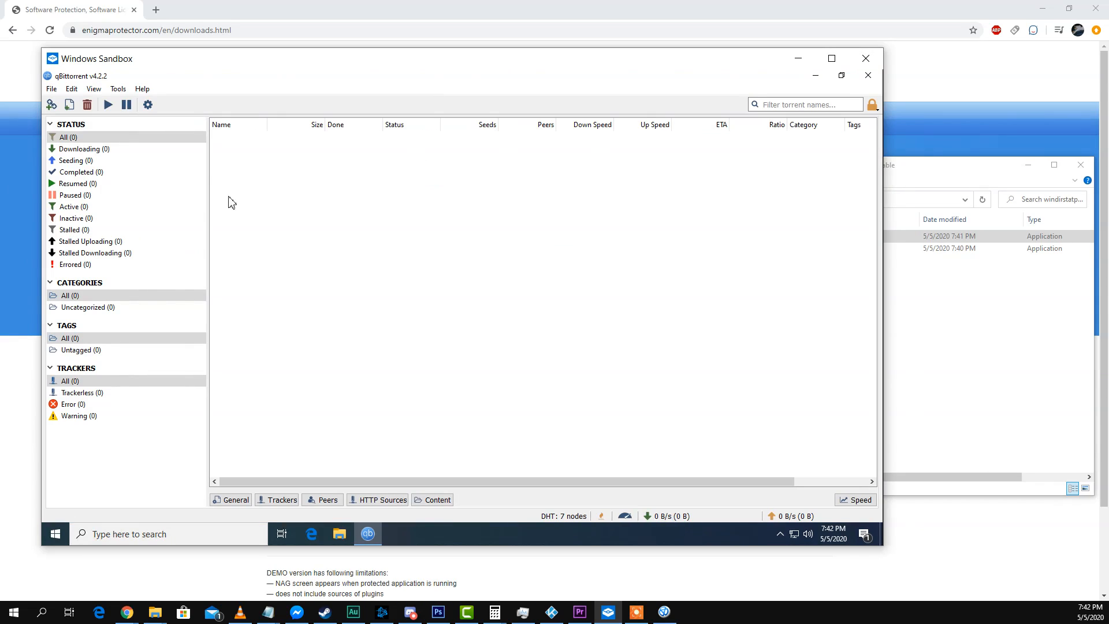
left_click(867, 75)
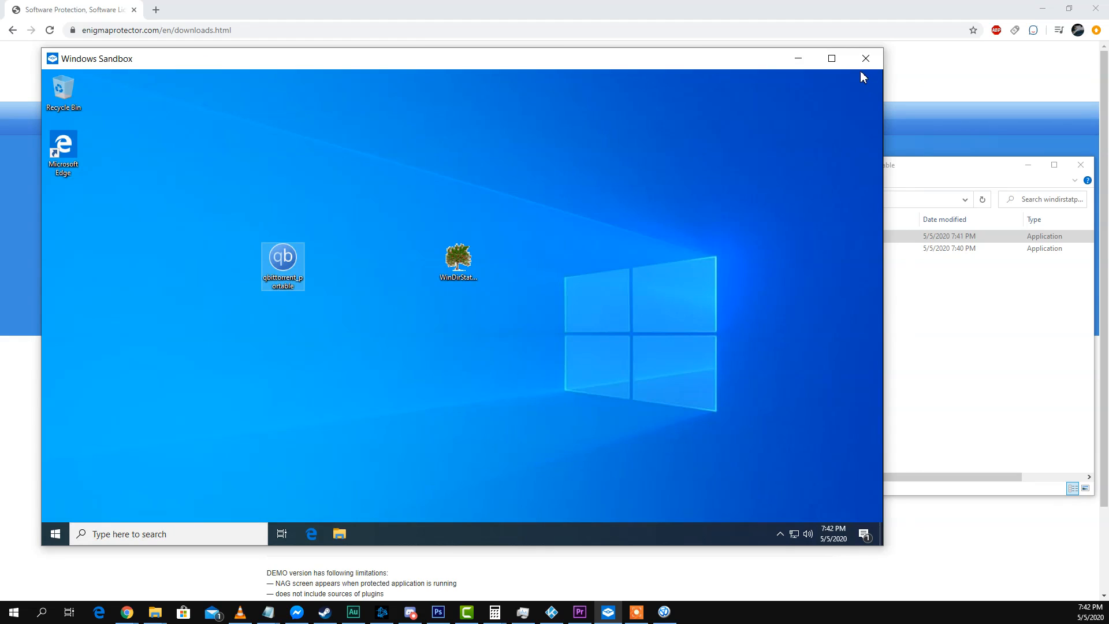
left_click(866, 58)
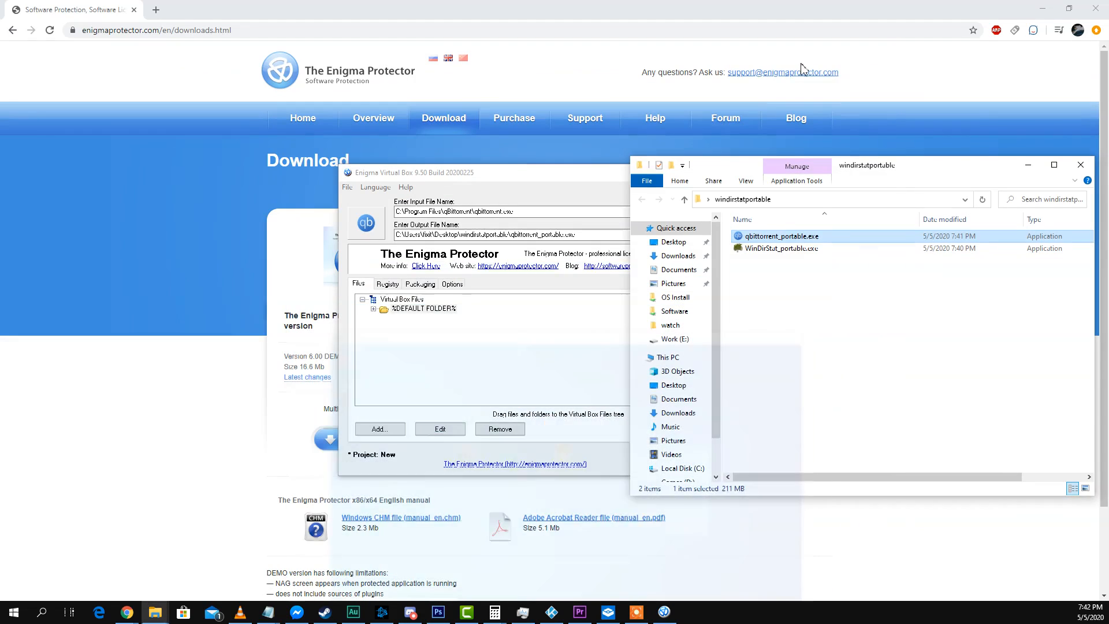
- Set the input program to PingPlotter.exe in Program Files (x86)\PingPlotter 5
left_click(424, 309)
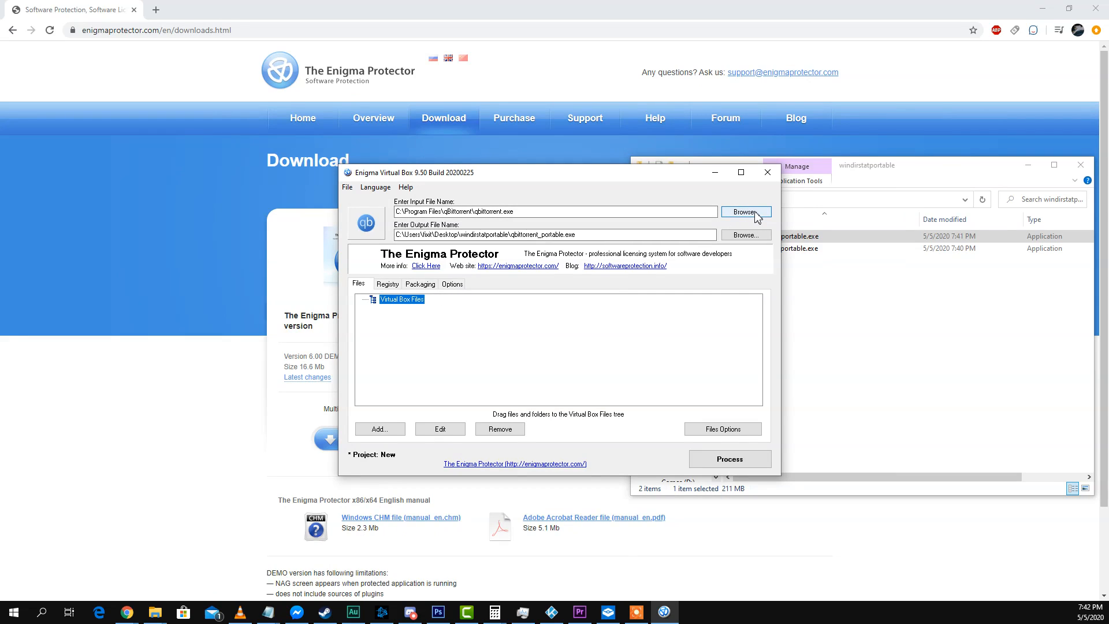
left_click(743, 211)
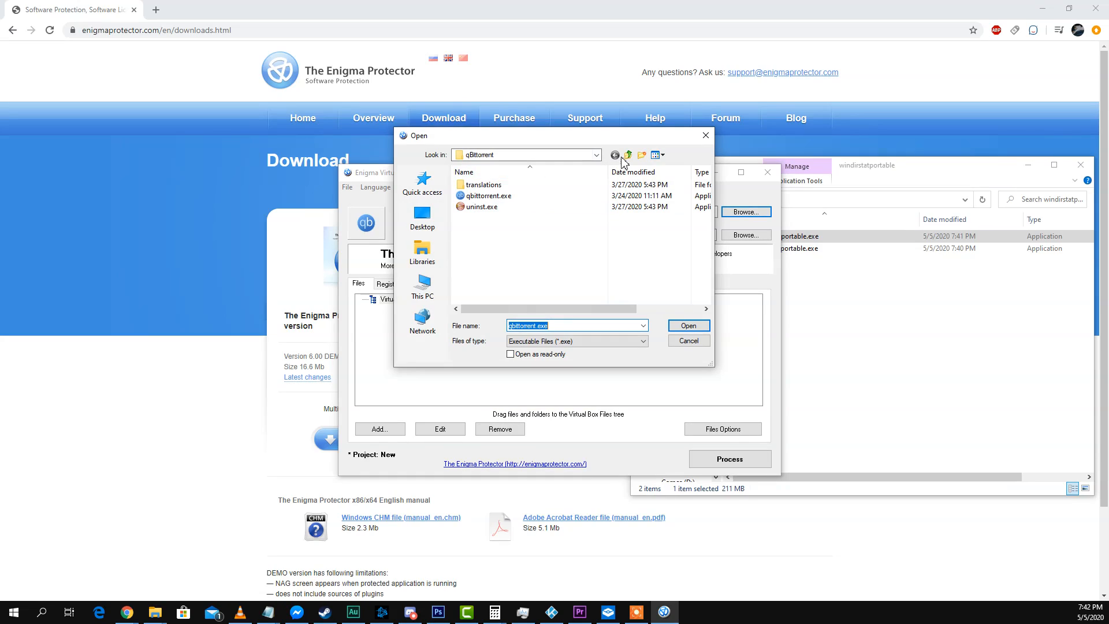
left_click(628, 154)
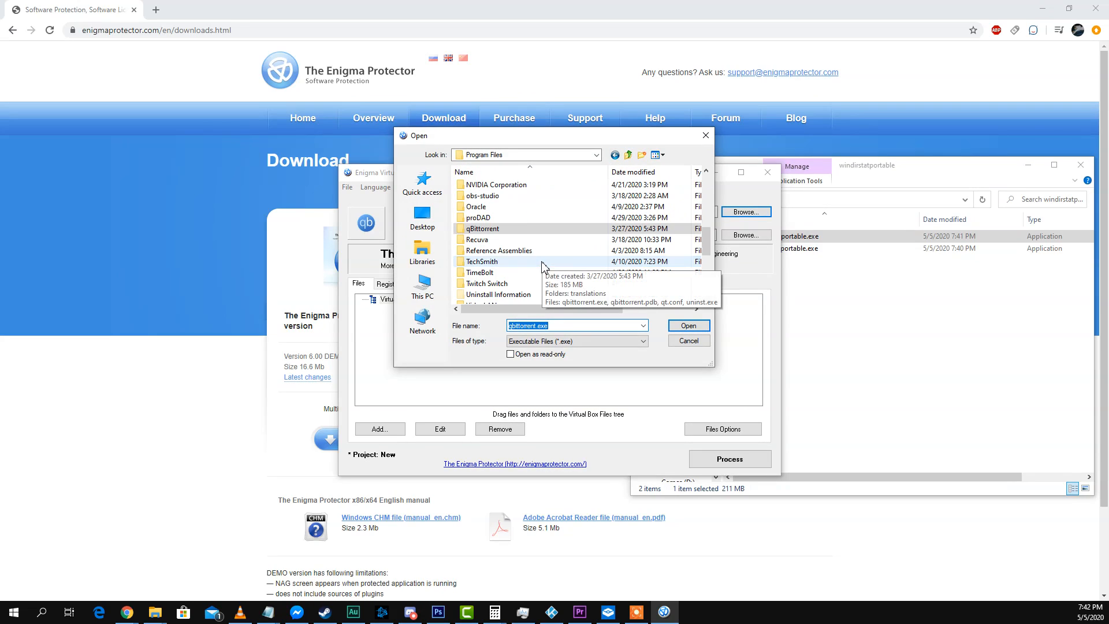
scroll("up", 3)
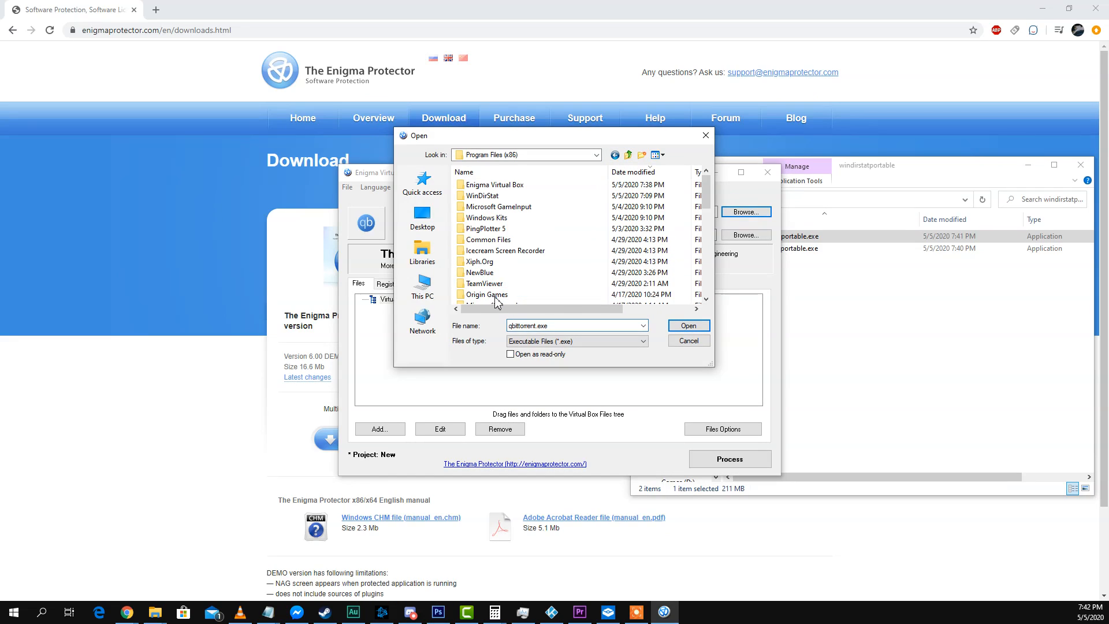
left_click(485, 228)
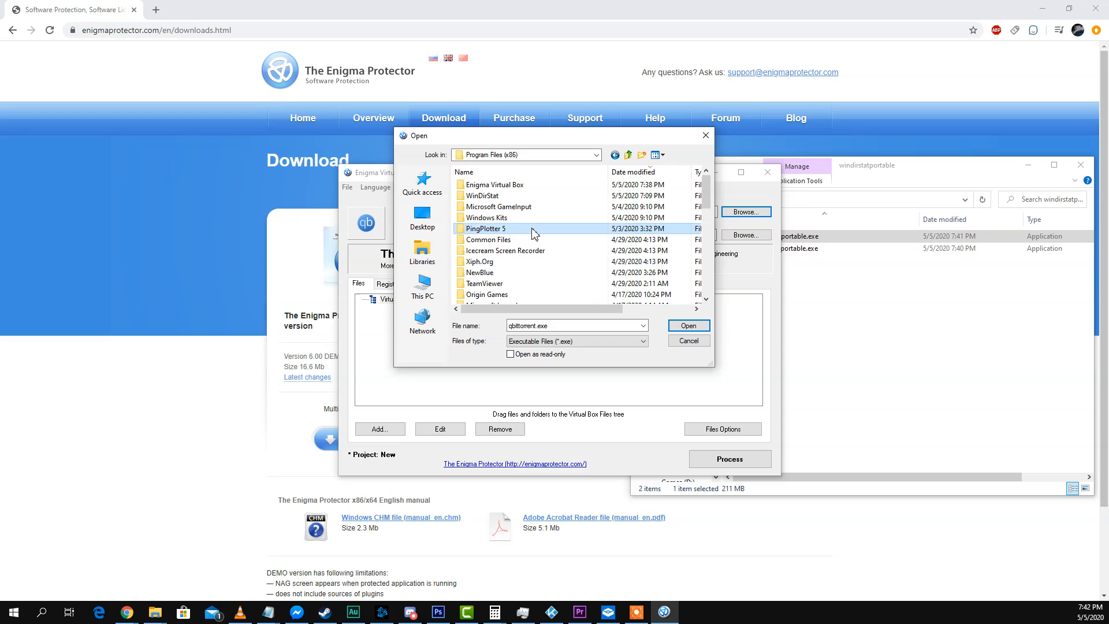
double_click(485, 229)
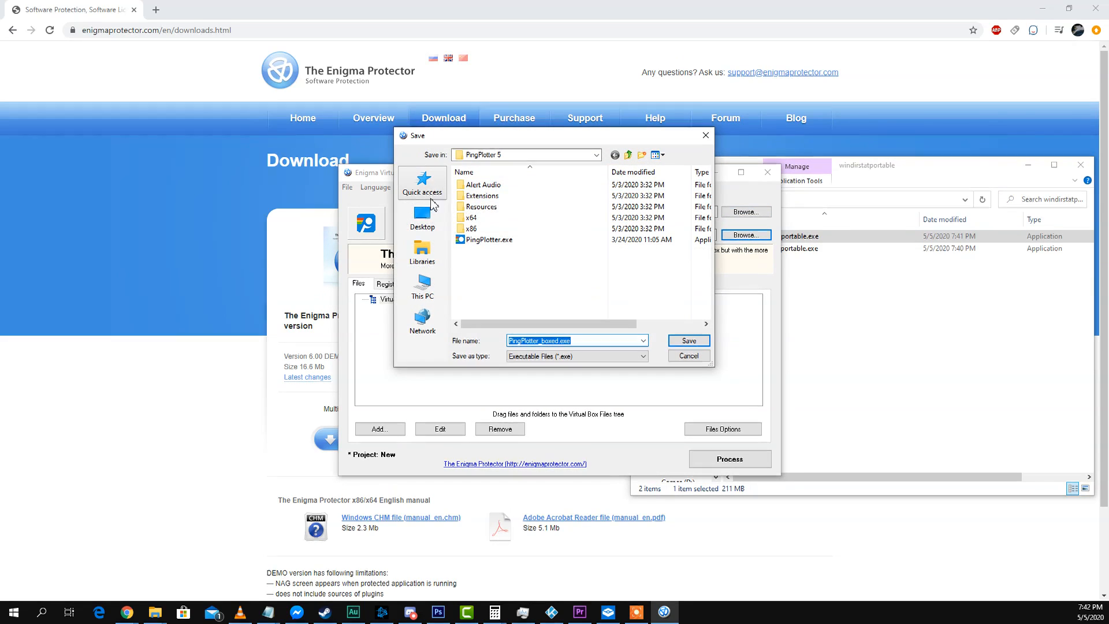
- Set the output to PingPlotter_portable.exe in Desktop\windirstatportable
left_click(422, 217)
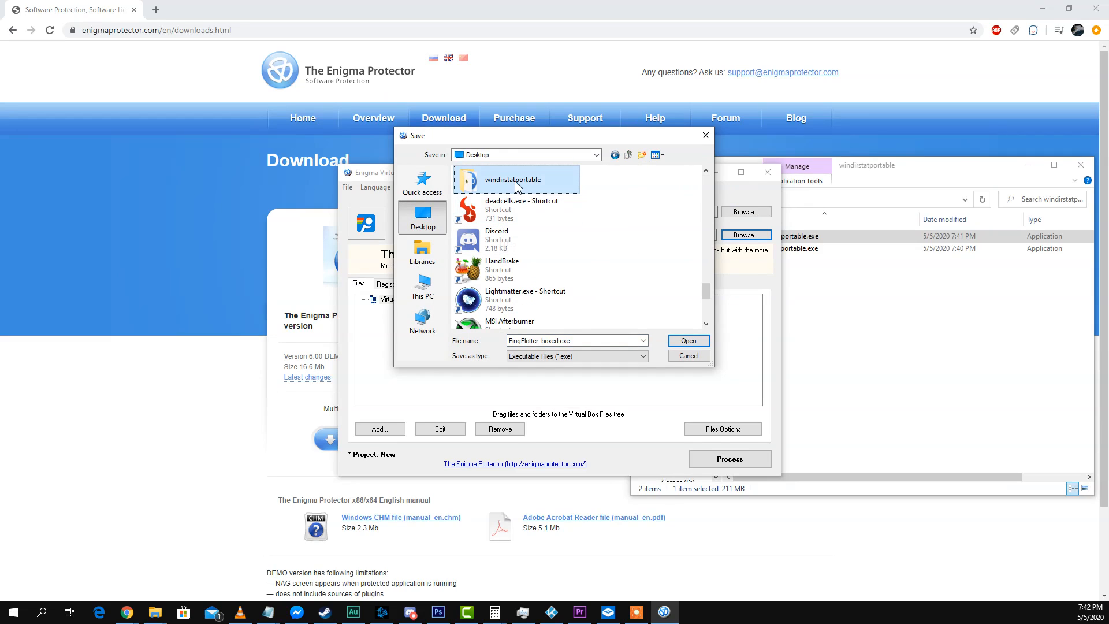
double_click(511, 179)
type("port")
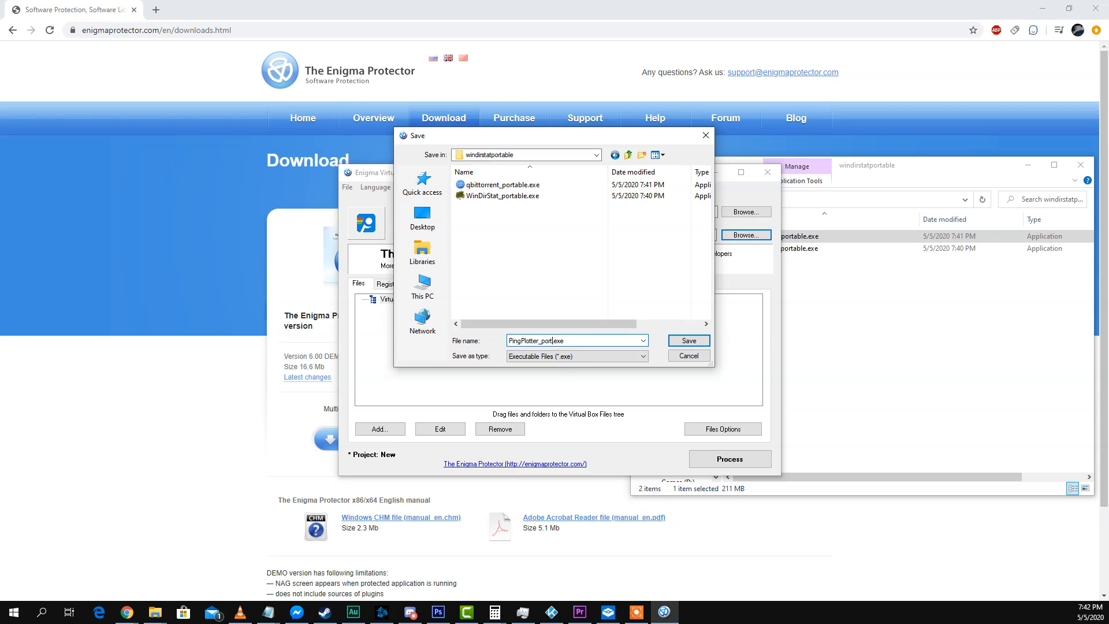
left_click(686, 341)
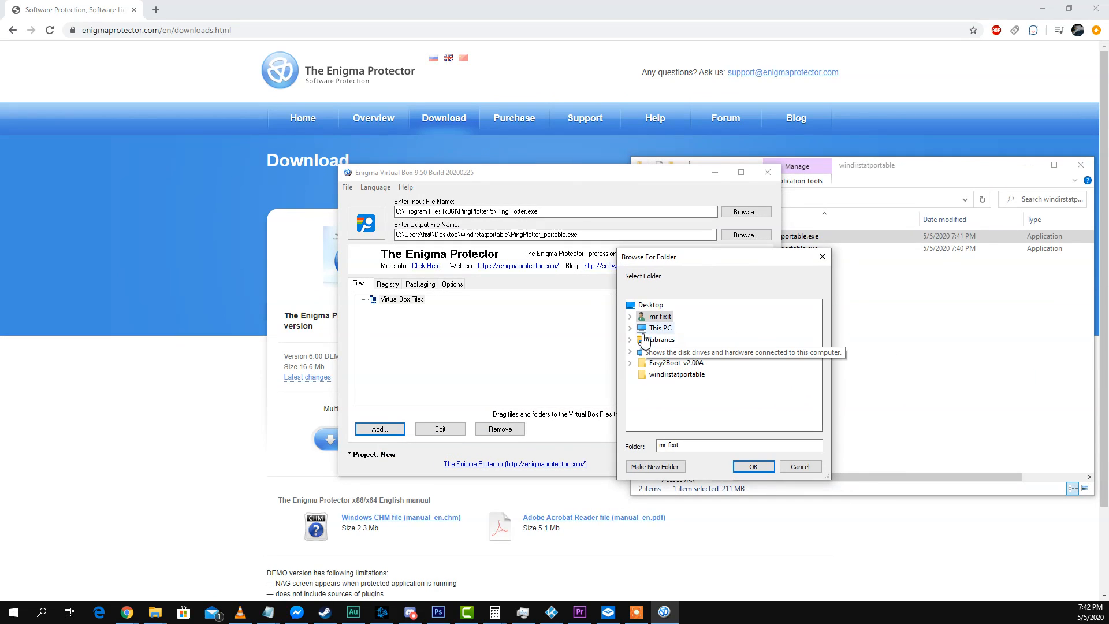
- Embed C:\Program Files (x86)\PingPlotter 5 under %DEFAULT FOLDER% and build PingPlotter_portable.exe
left_click(630, 328)
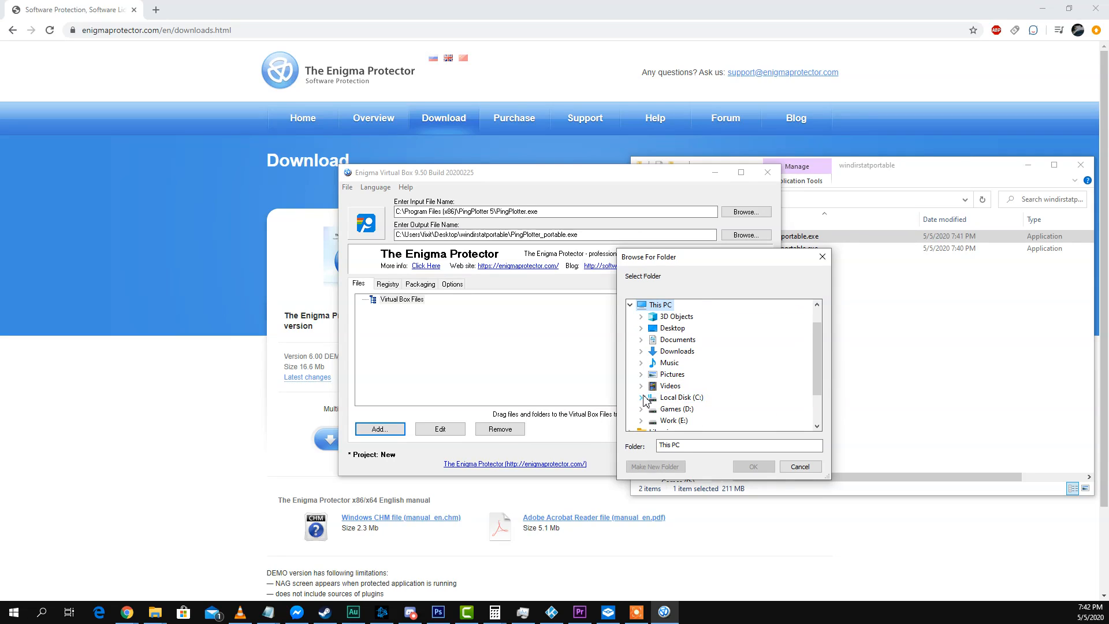
left_click(642, 397)
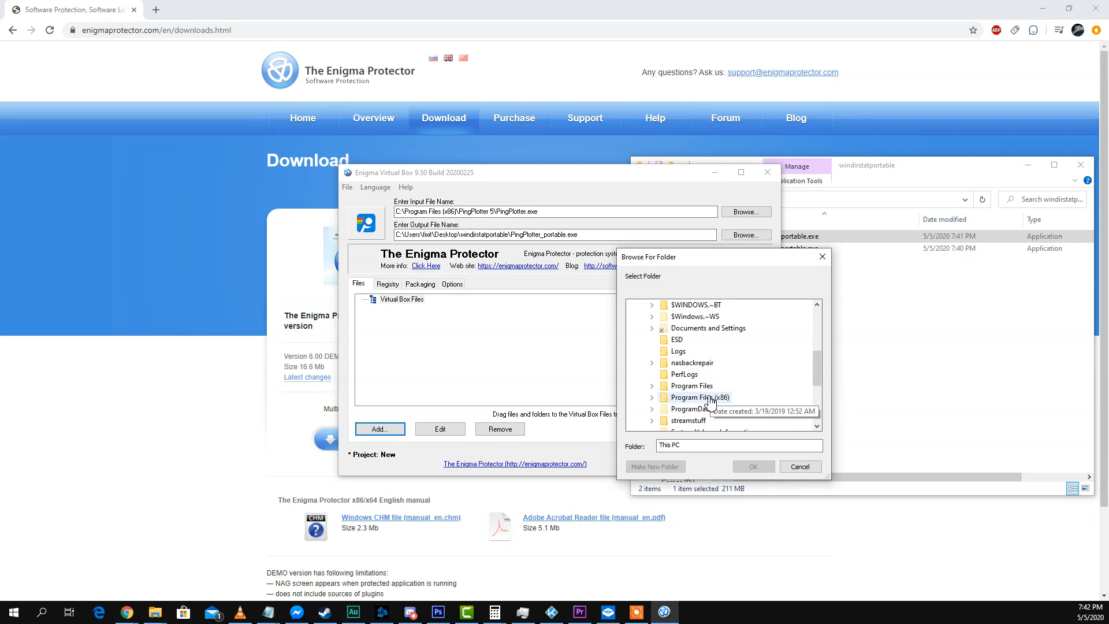
left_click(703, 397)
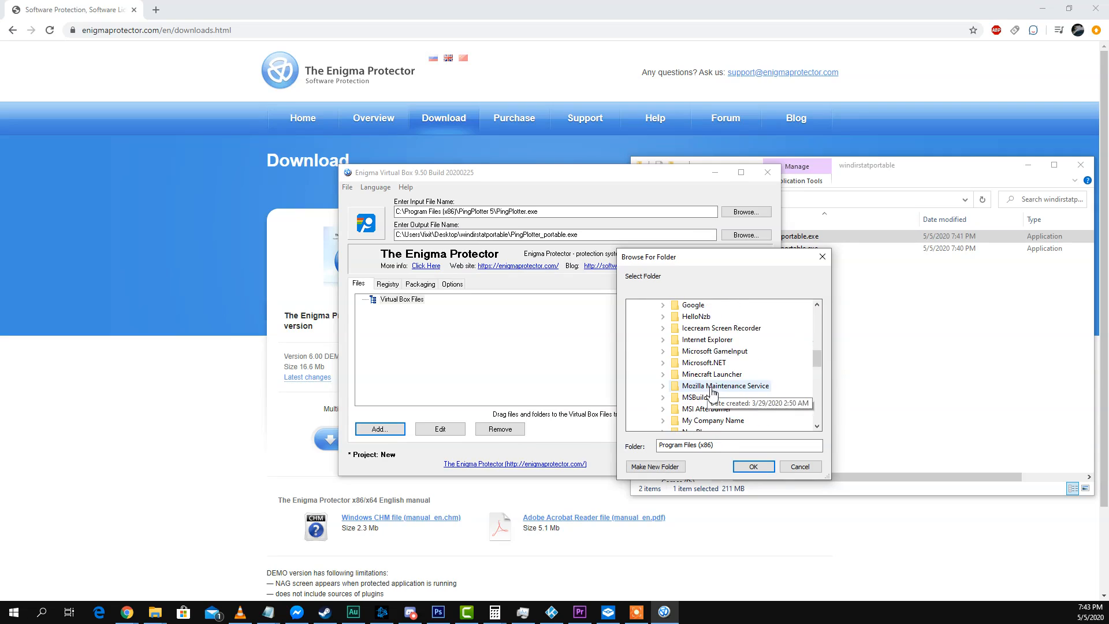
scroll("down", 3)
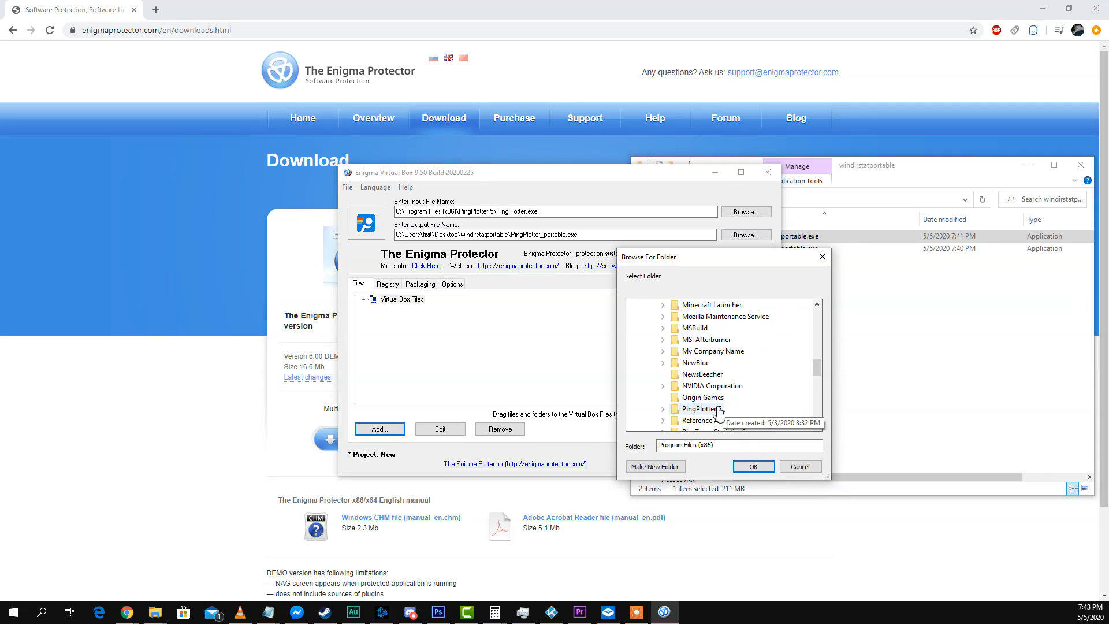
left_click(752, 466)
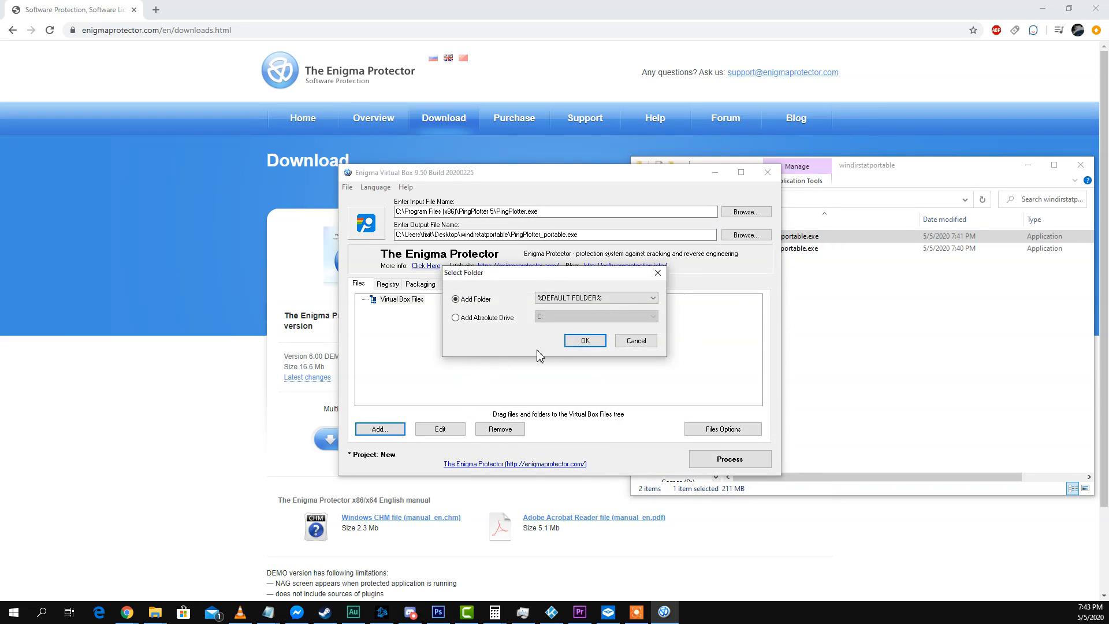
left_click(584, 340)
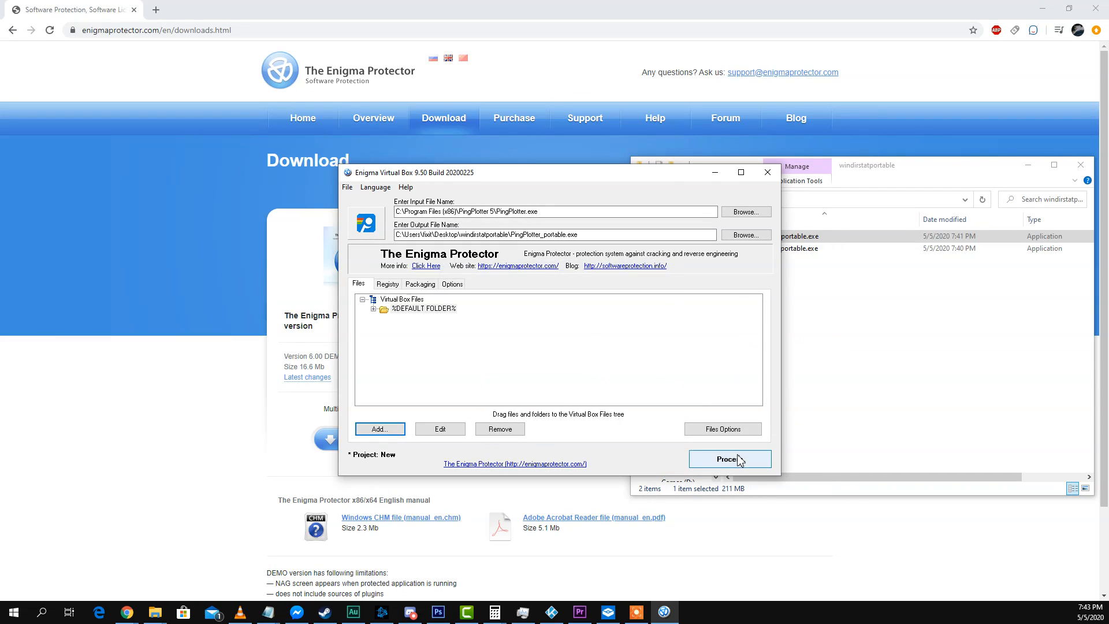
left_click(729, 458)
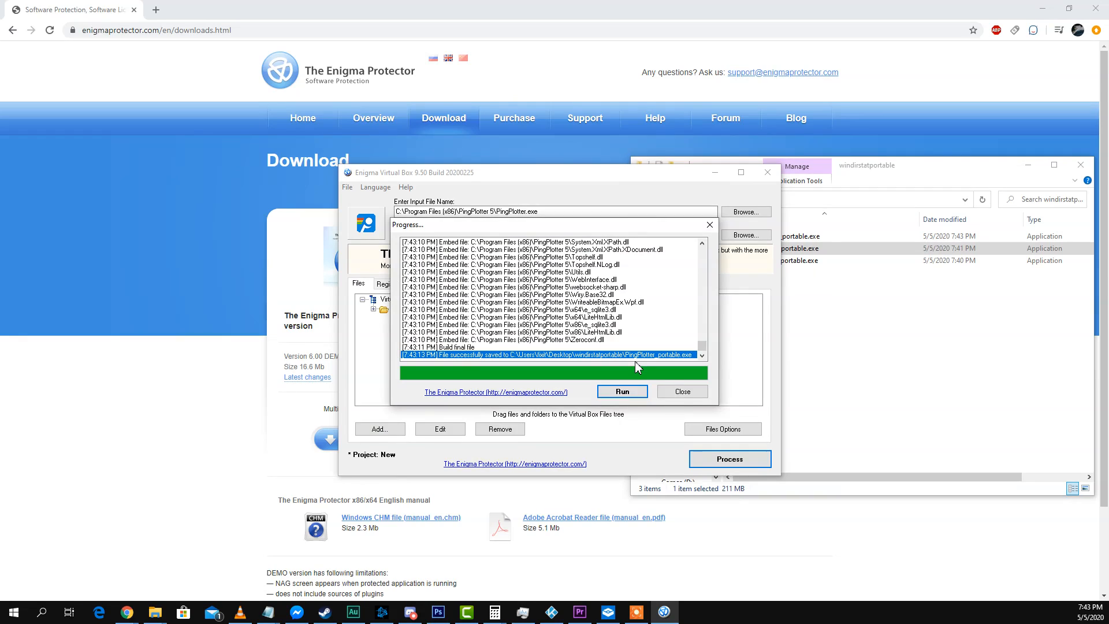
- Close the build progress log and copy PingPlotter_portable.exe to the sandbox desktop
left_click(680, 391)
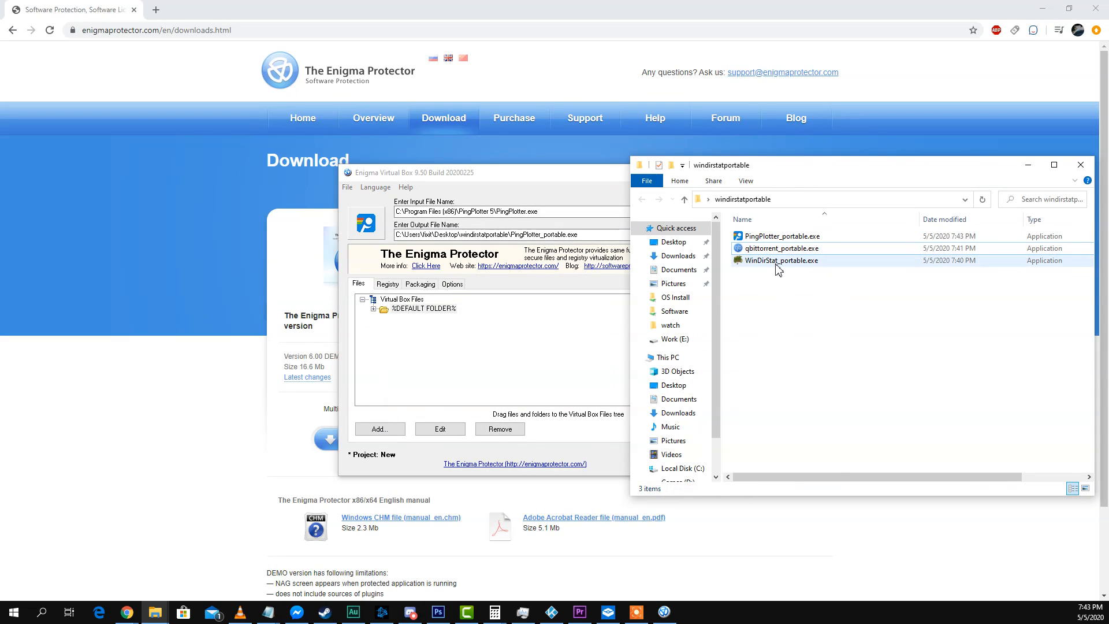
right_click(781, 236)
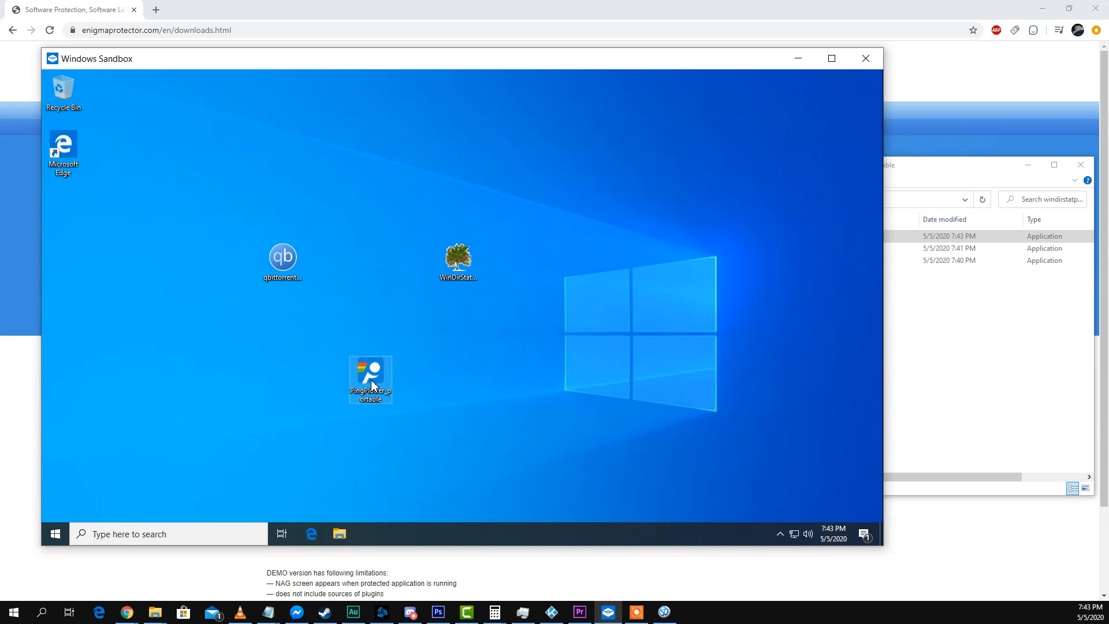
- Launch portable PingPlotter in the sandbox and dismiss the BouncyCastle.Crypto load error
double_click(369, 380)
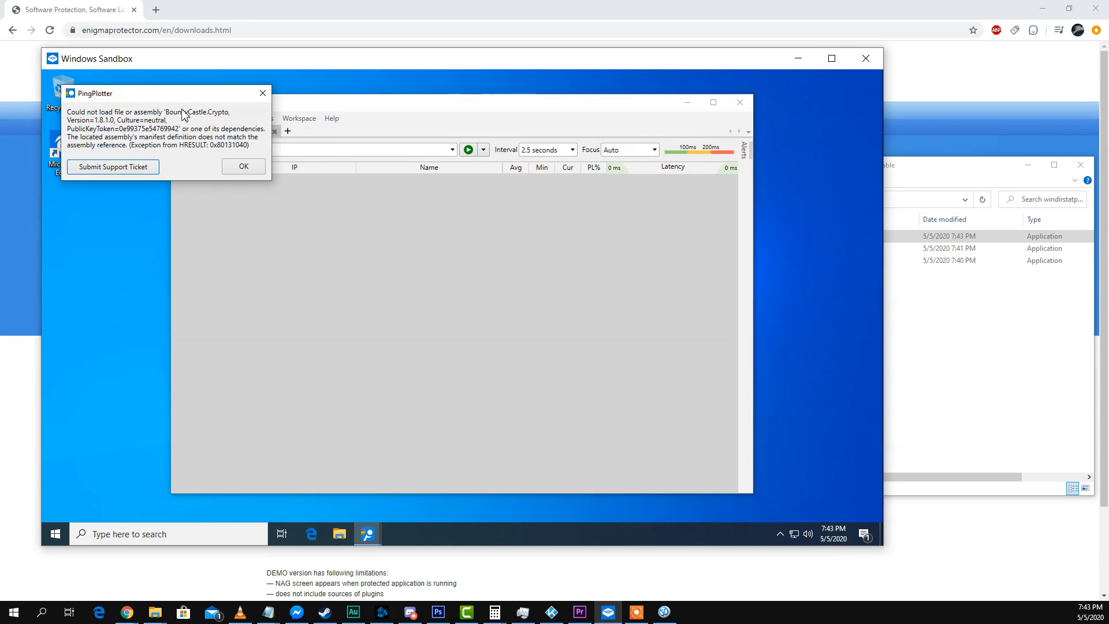
mouse_move(162, 170)
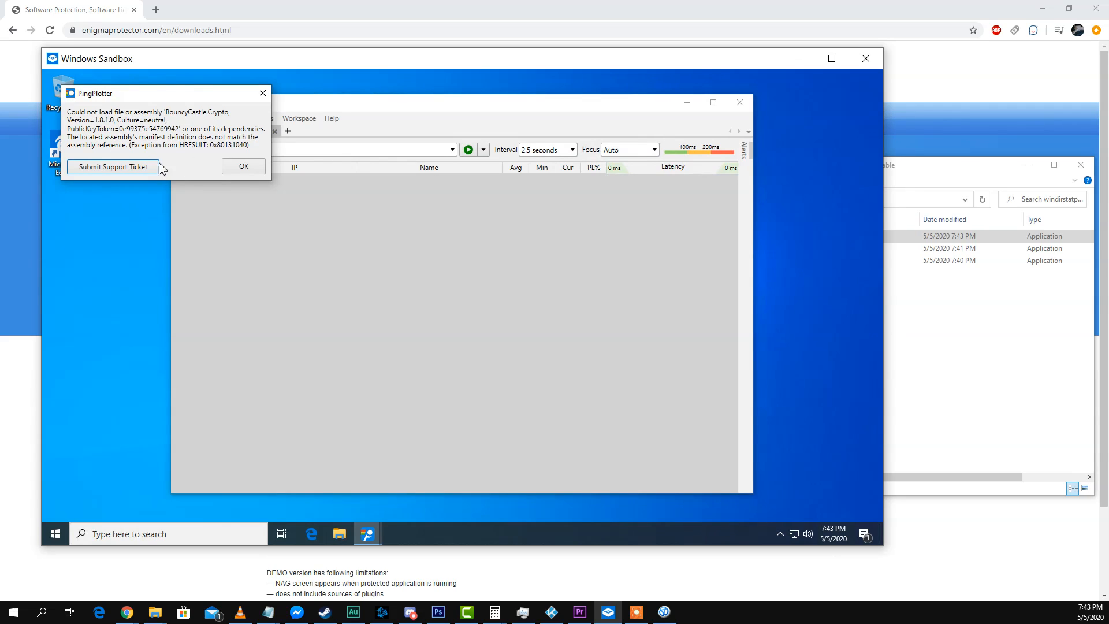
mouse_move(195, 148)
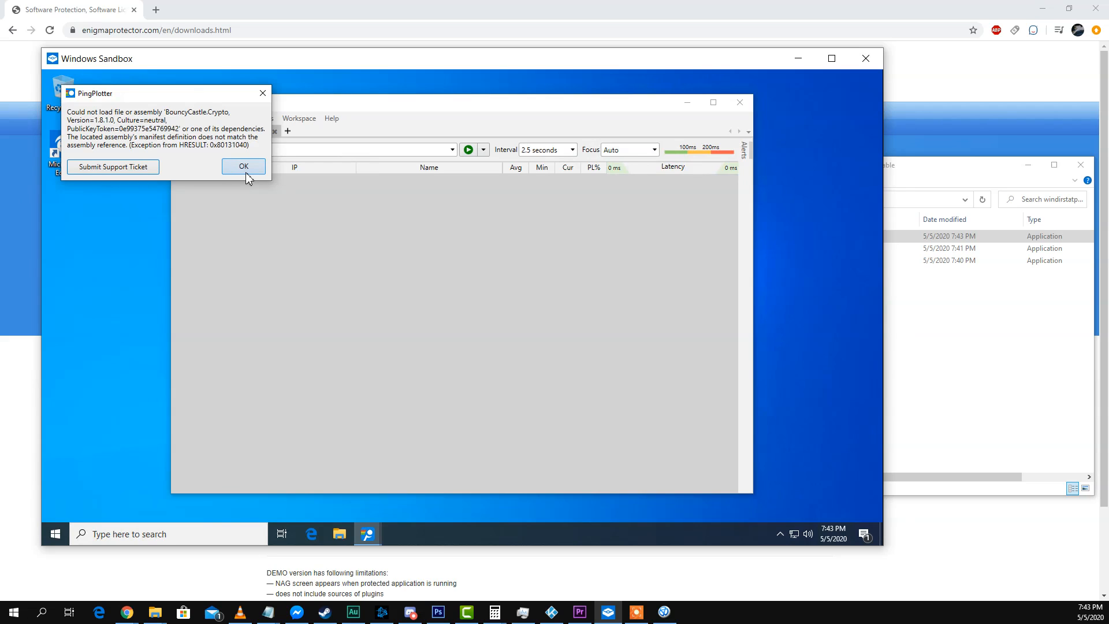
left_click(243, 167)
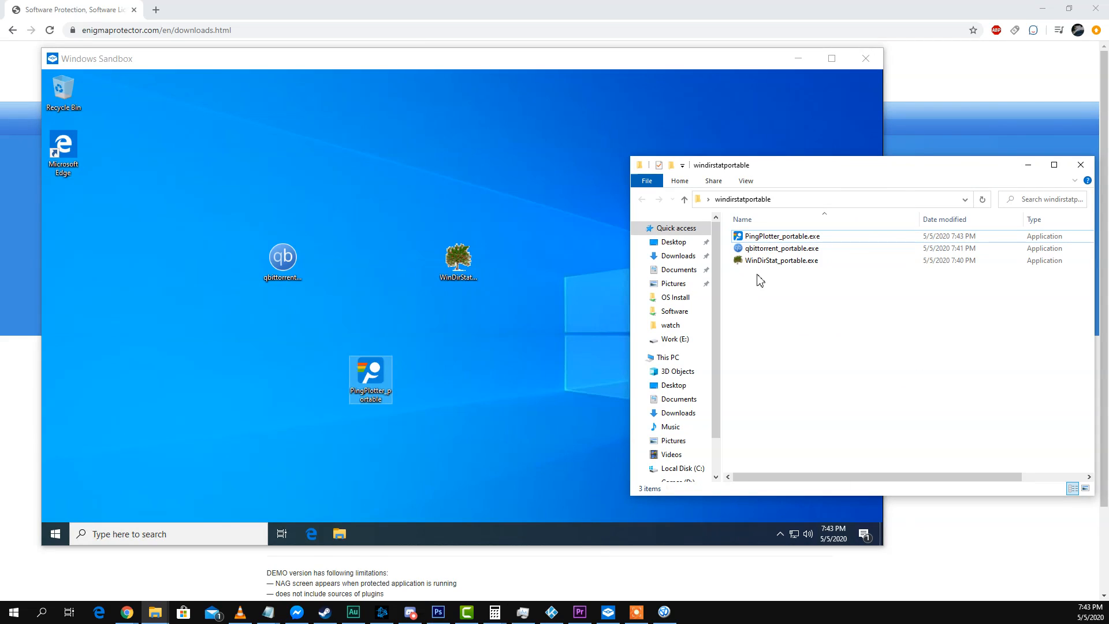
mouse_move(659, 598)
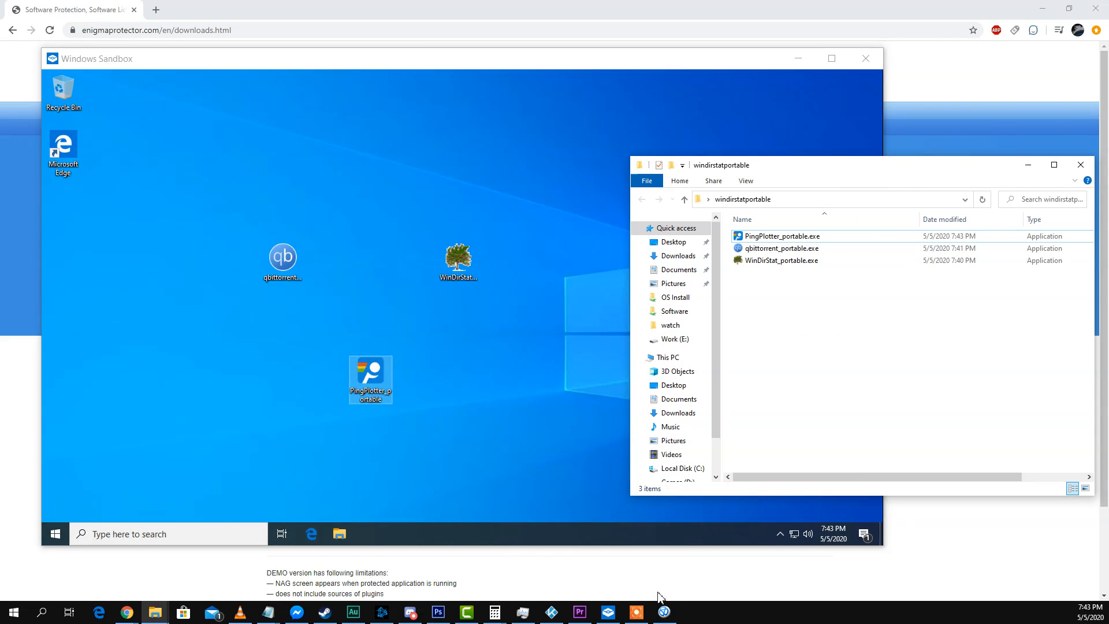
mouse_move(683, 521)
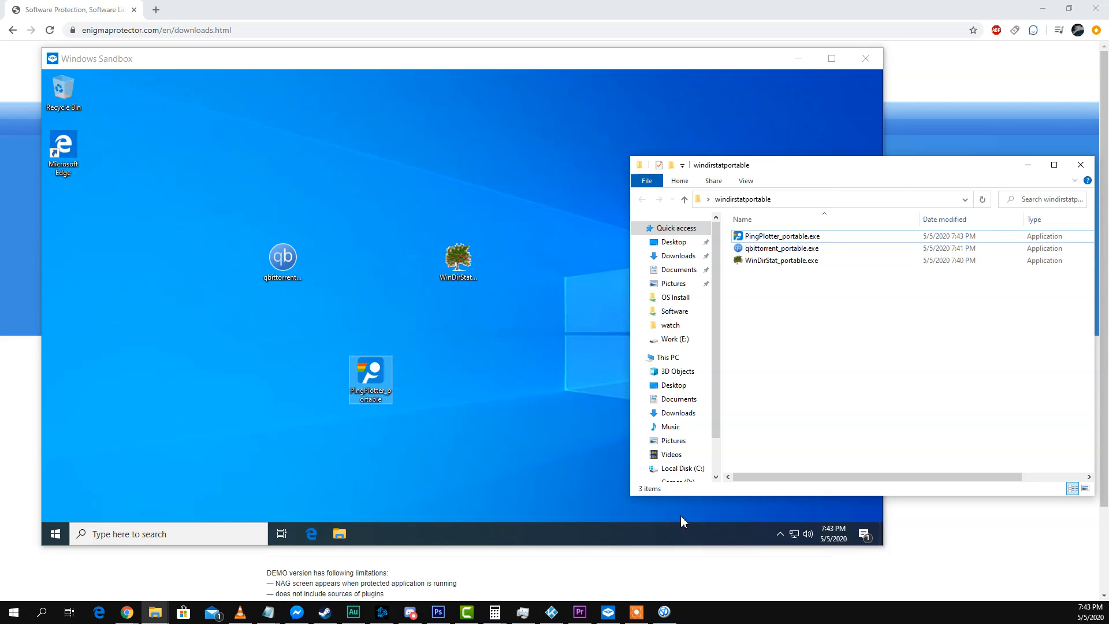
mouse_move(916, 385)
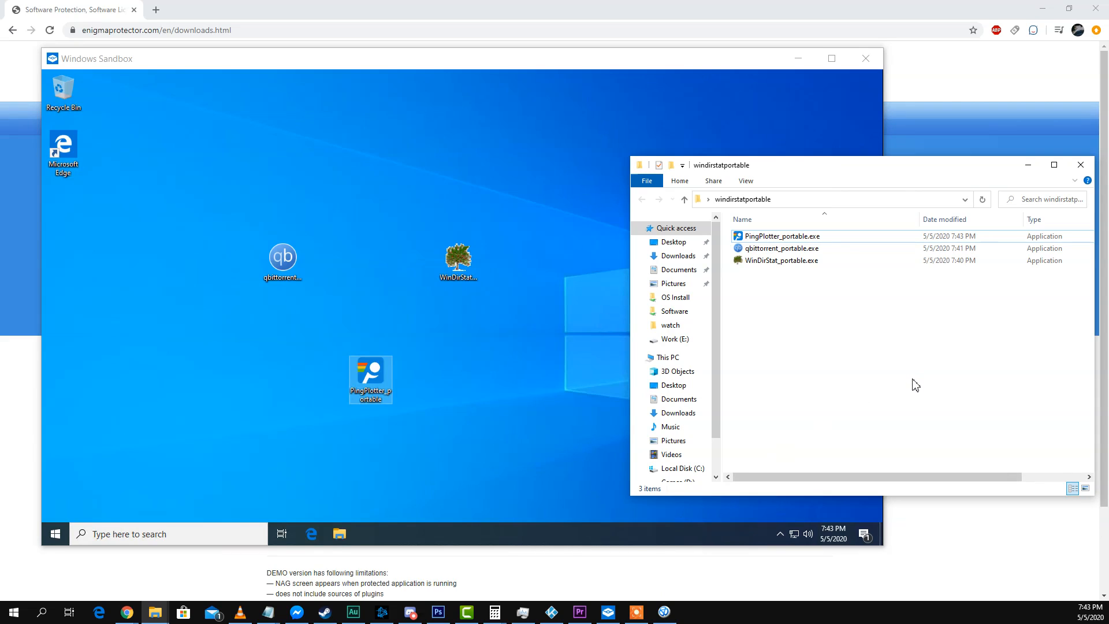
mouse_move(782, 261)
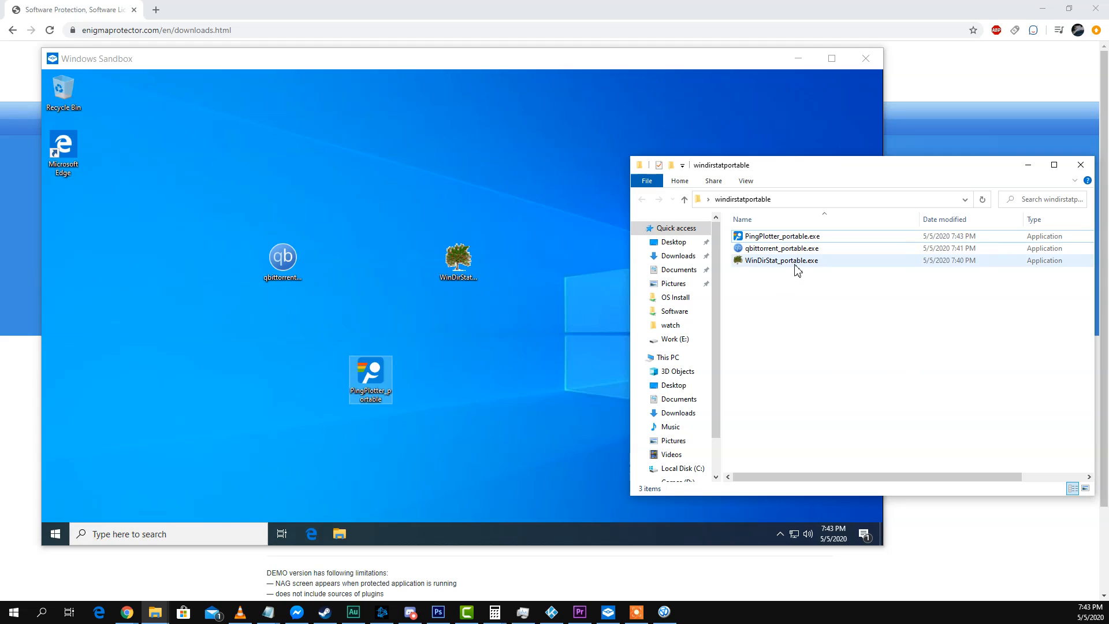
mouse_move(780, 260)
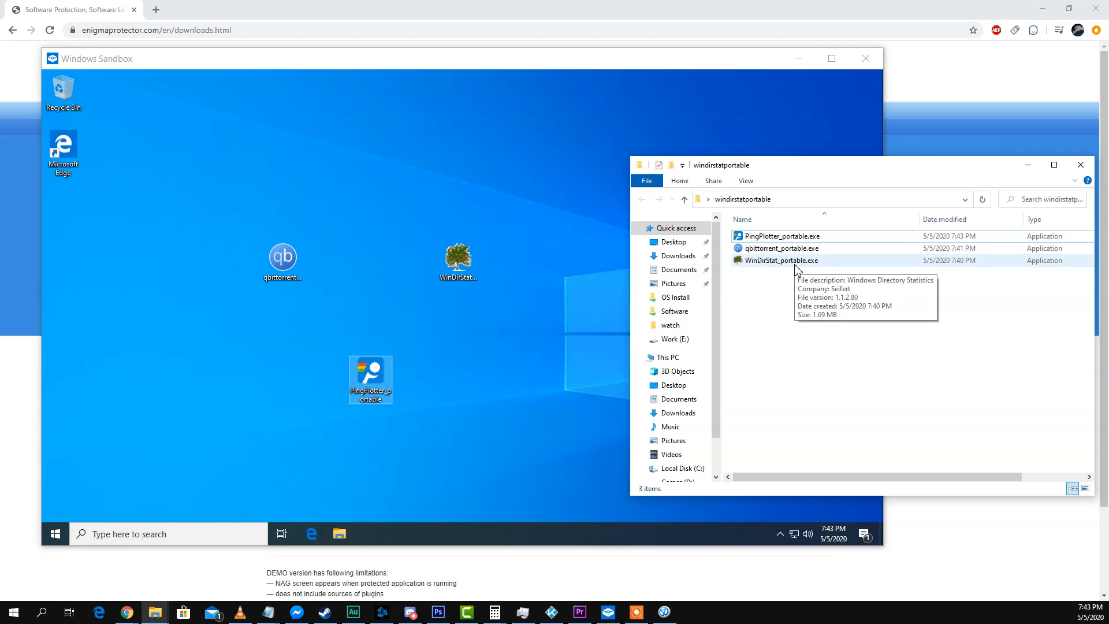